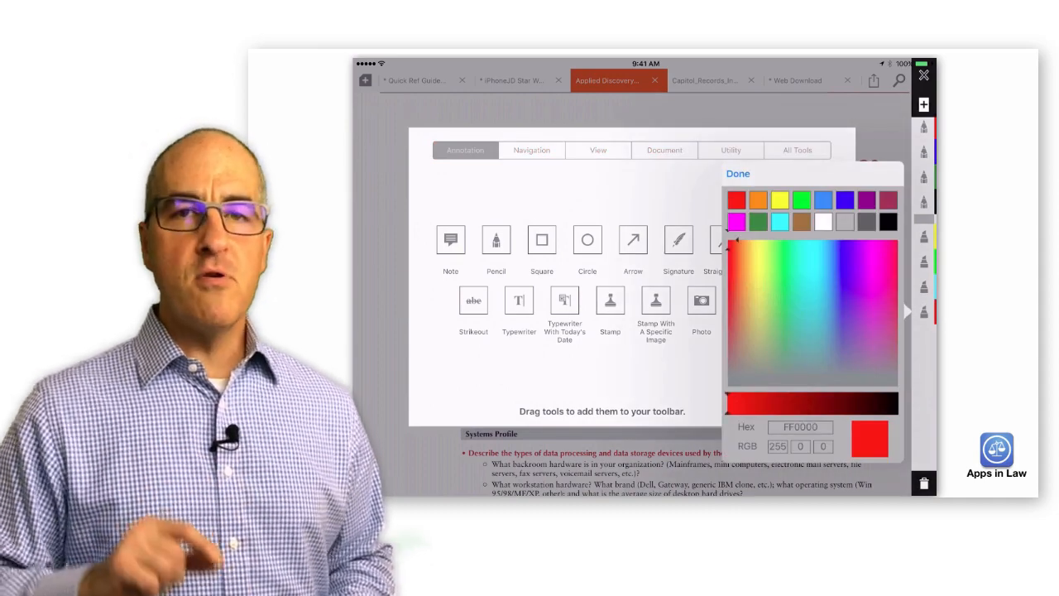
Finish the tool colour choice and switch the customization panel to the Document tools
{"action": "left_click", "coordinate": [738, 173]}
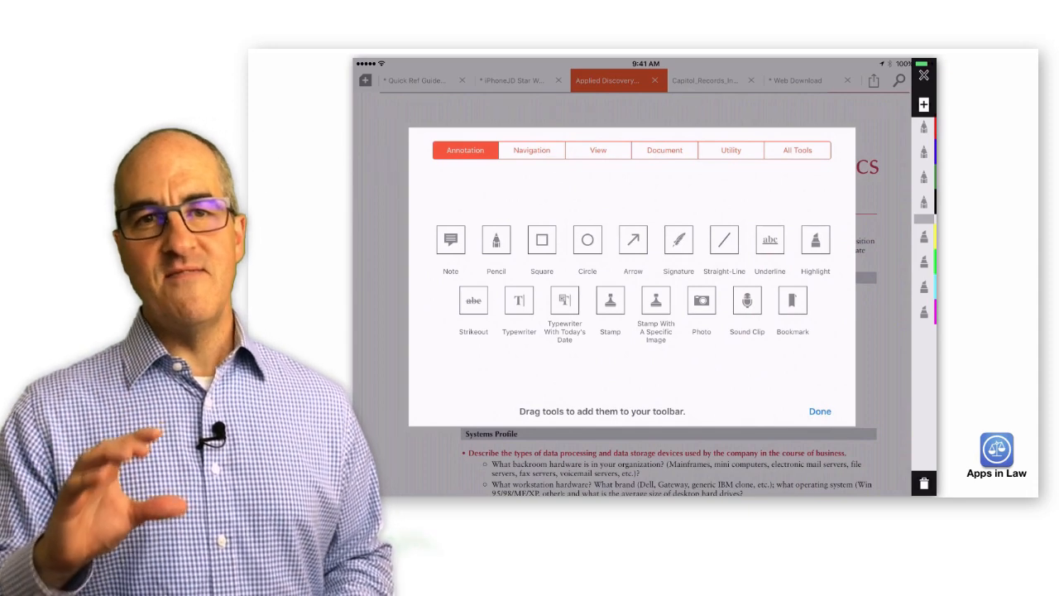
{"action": "left_click", "coordinate": [664, 150]}
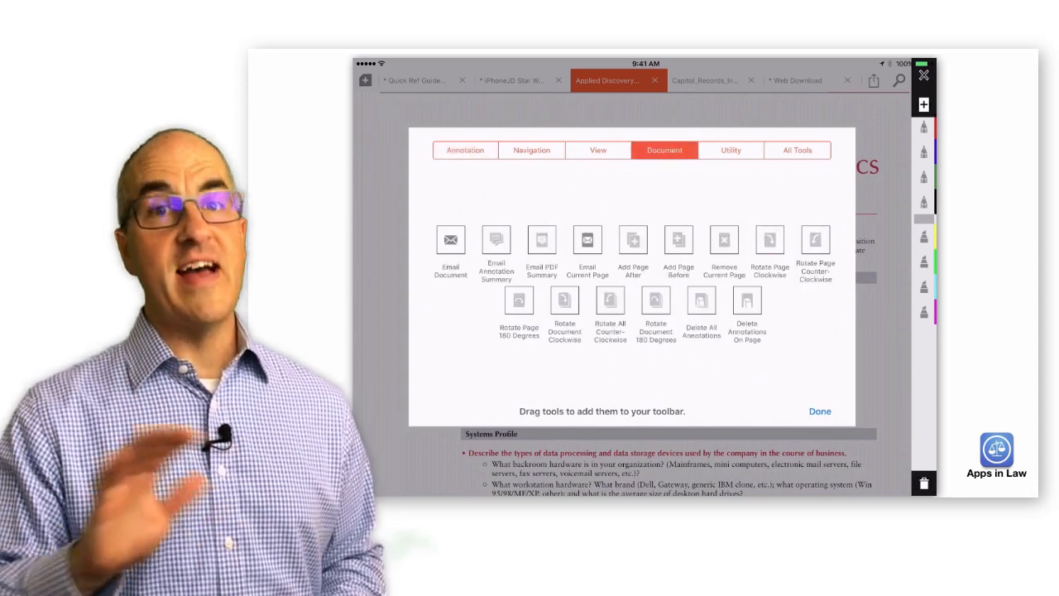
{"action": "left_click", "coordinate": [730, 150]}
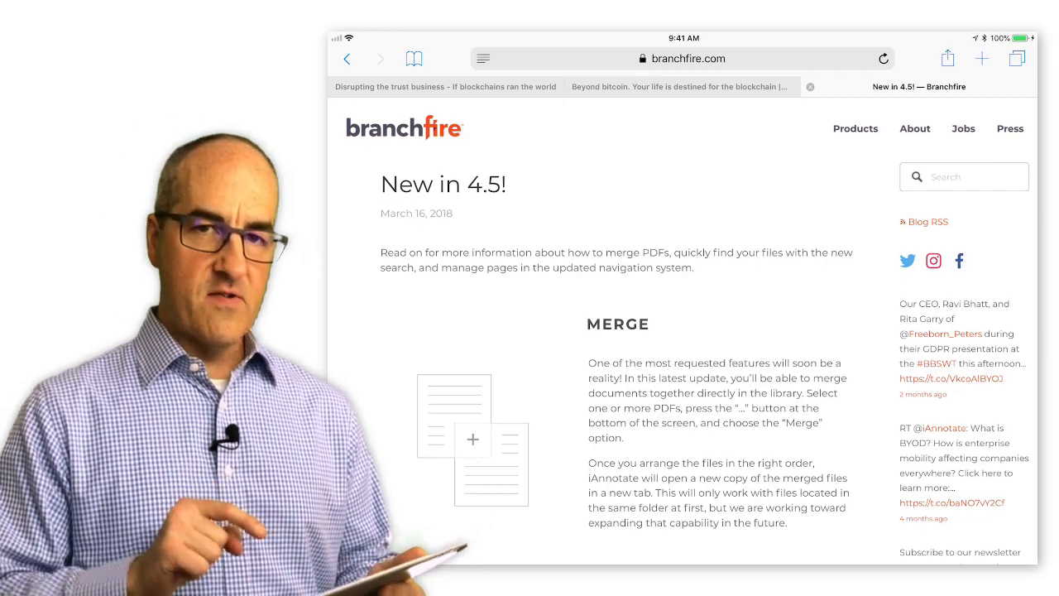
Scroll the Branchfire 4.5 post down to its Merge and Search sections
{"action": "scroll", "scroll_direction": "down", "scroll_amount": 3}
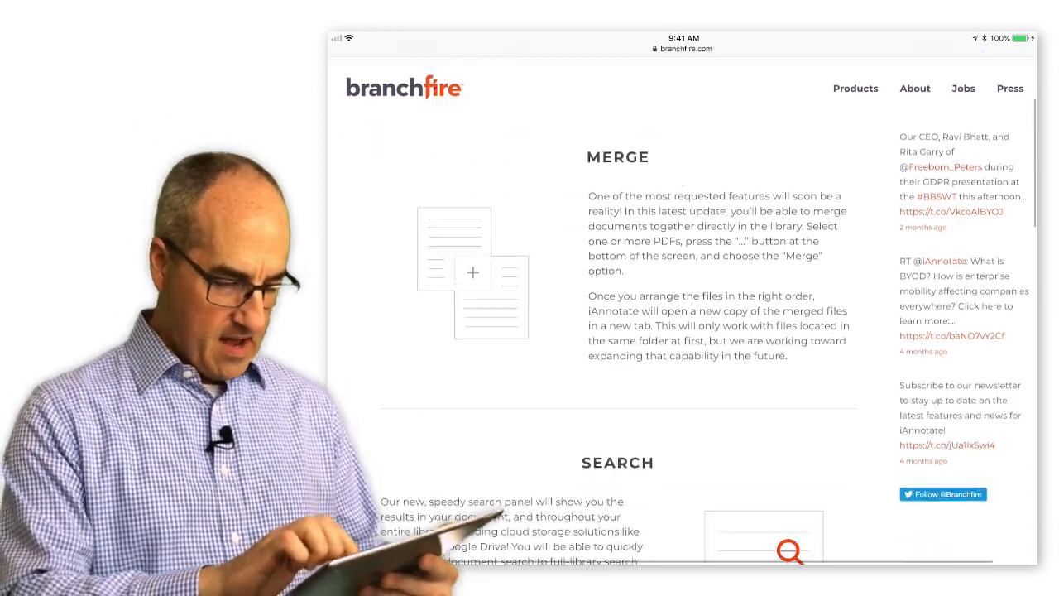
{"action": "scroll", "scroll_direction": "down", "scroll_amount": 3}
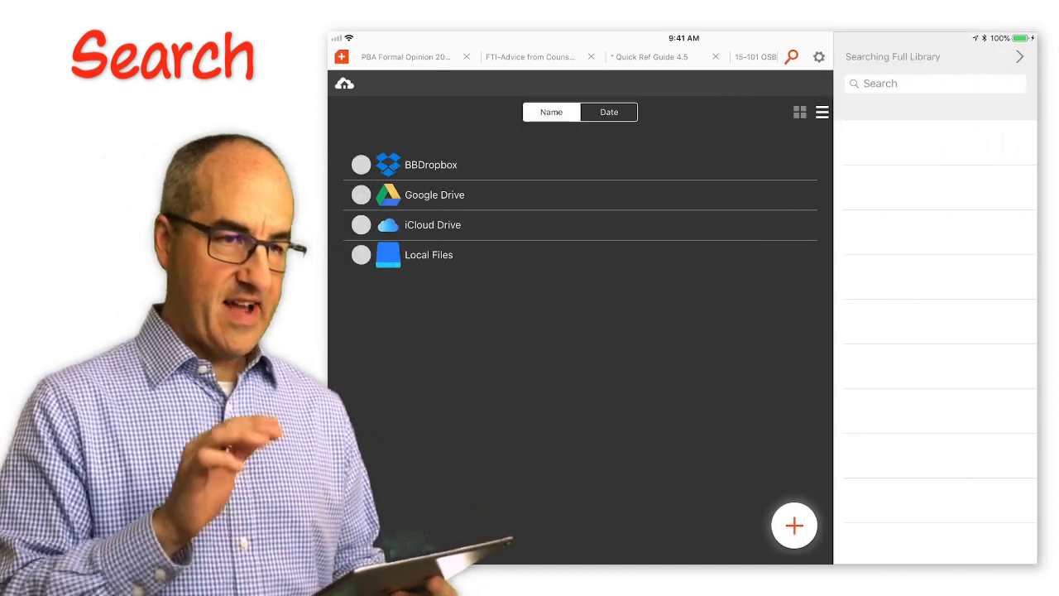
Search the full iAnnotate library for 'Logitech'
{"action": "left_click", "coordinate": [910, 83]}
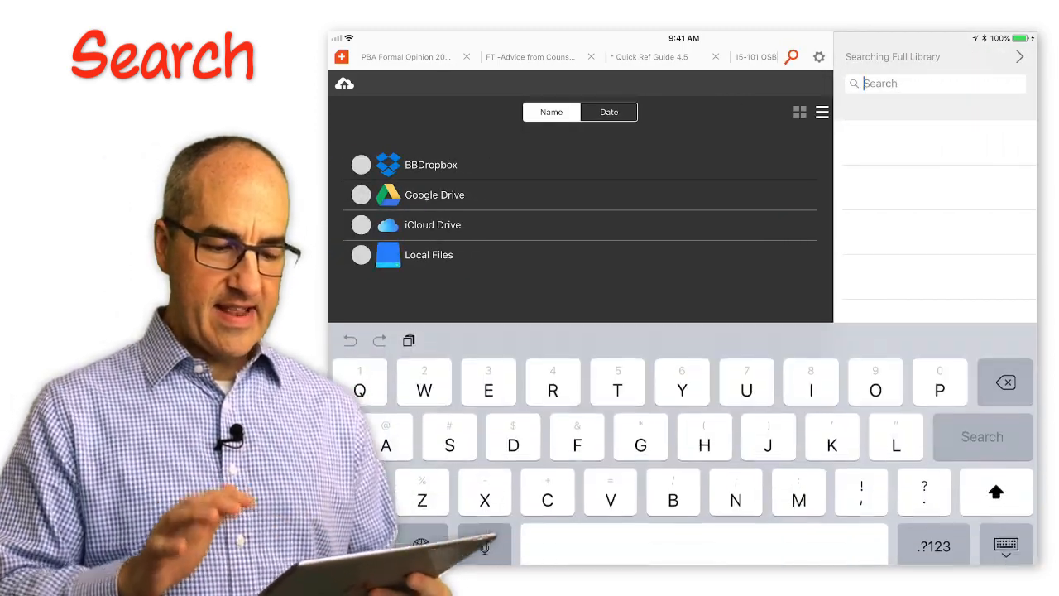
{"action": "type", "text": "Log"}
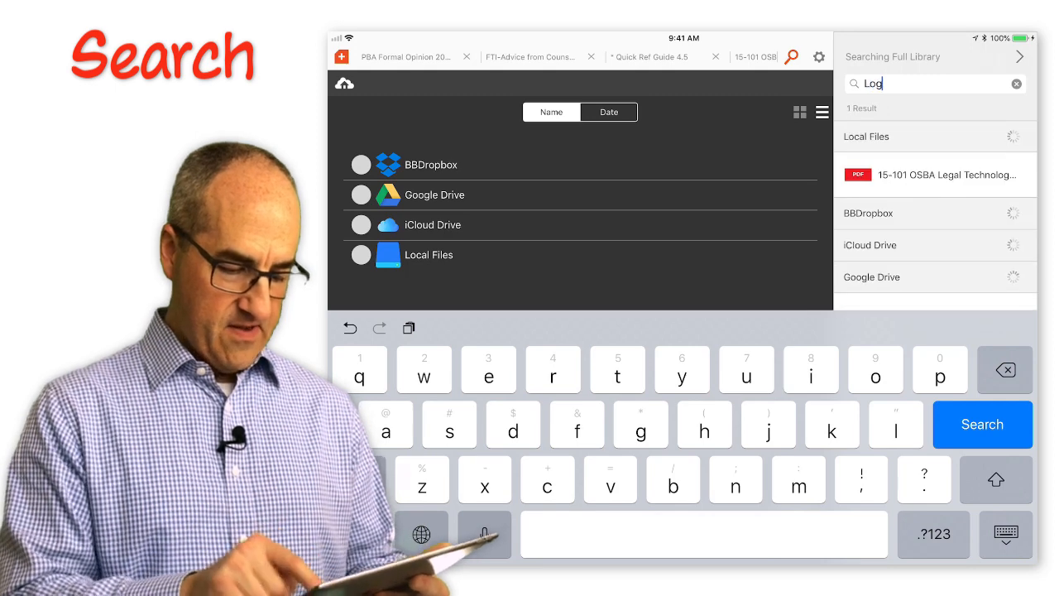
{"action": "type", "text": "itech"}
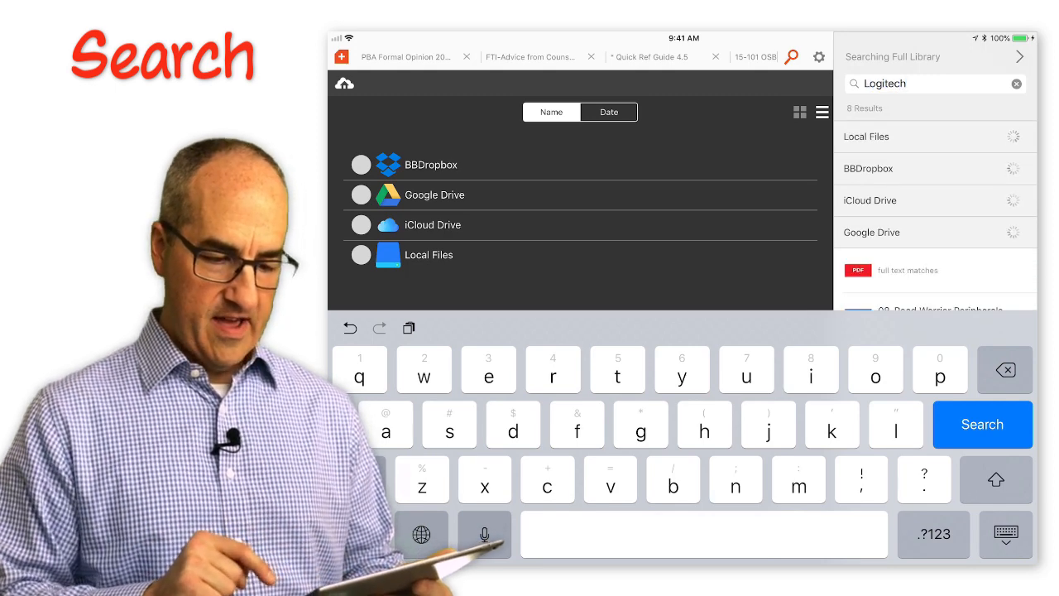
{"action": "left_click", "coordinate": [982, 424]}
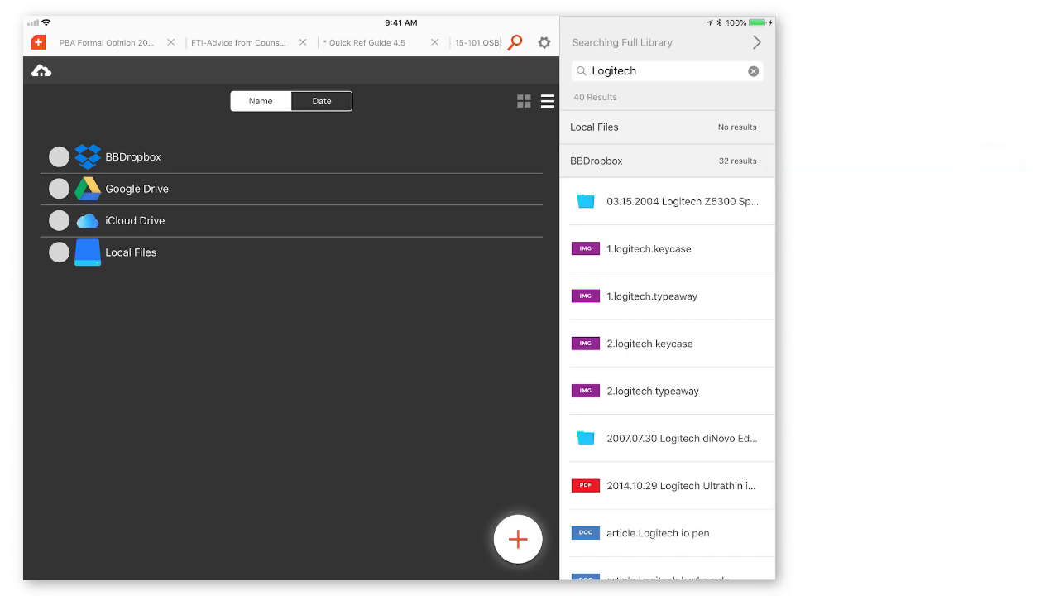
Scroll through the 40 Logitech results across the connected storage locations
{"action": "scroll", "scroll_direction": "down", "scroll_amount": 3}
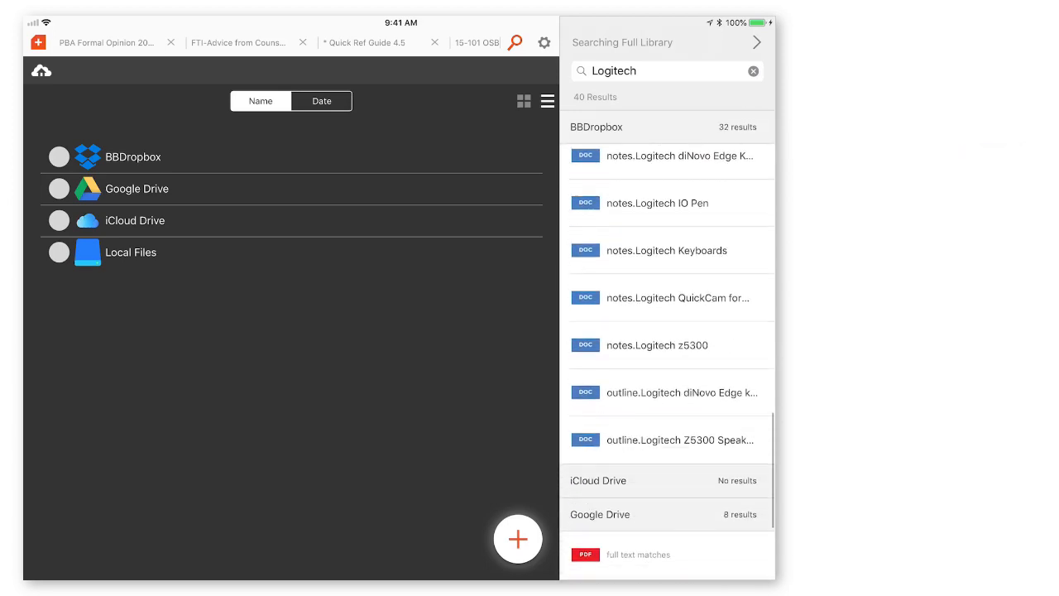
{"action": "scroll", "scroll_direction": "down", "scroll_amount": 3}
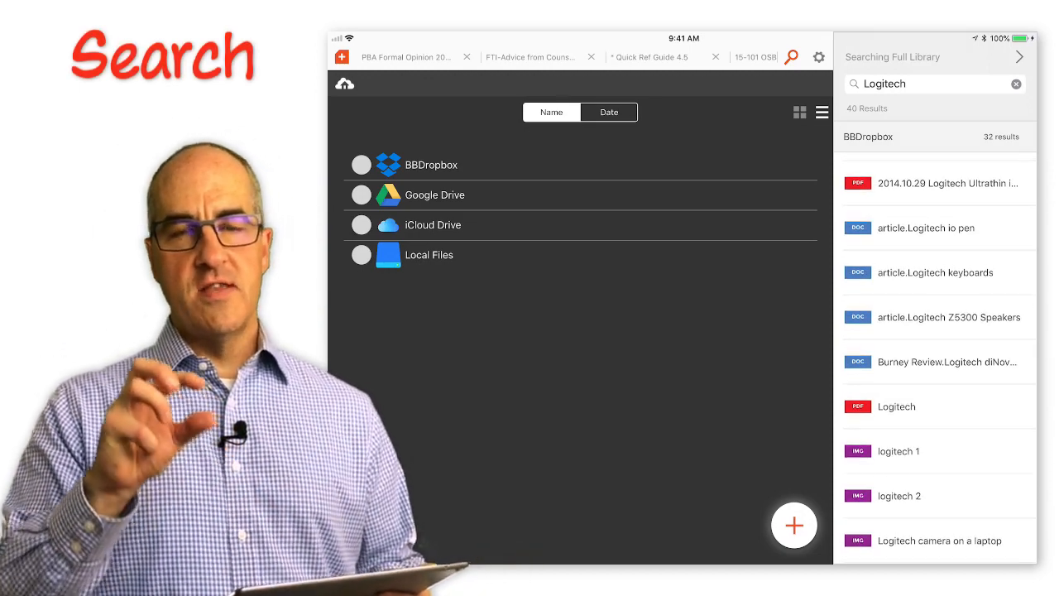
{"action": "scroll", "scroll_direction": "up", "scroll_amount": 3}
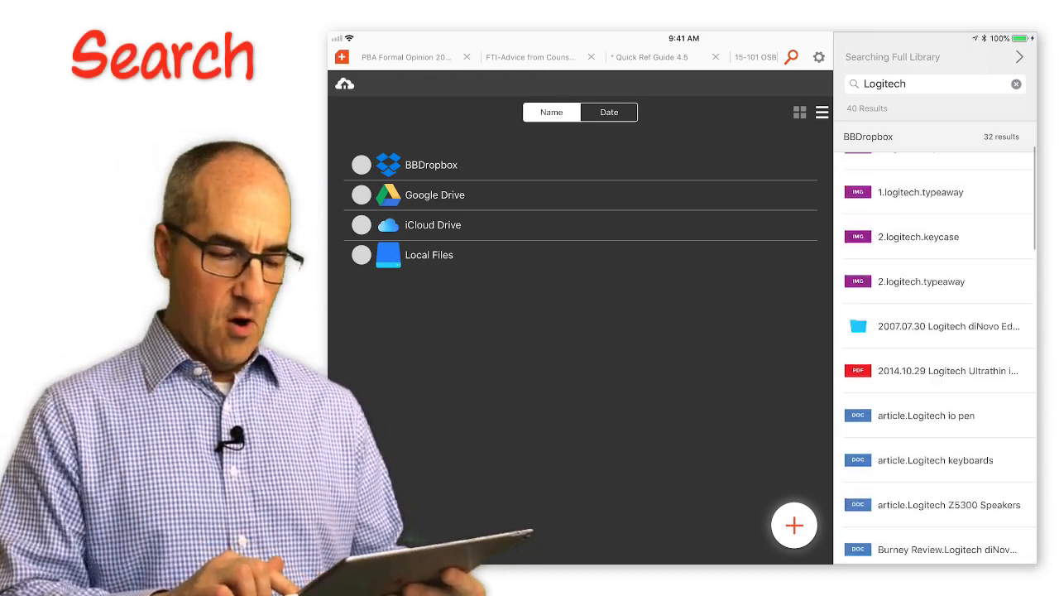
{"action": "scroll", "scroll_direction": "up", "scroll_amount": 3}
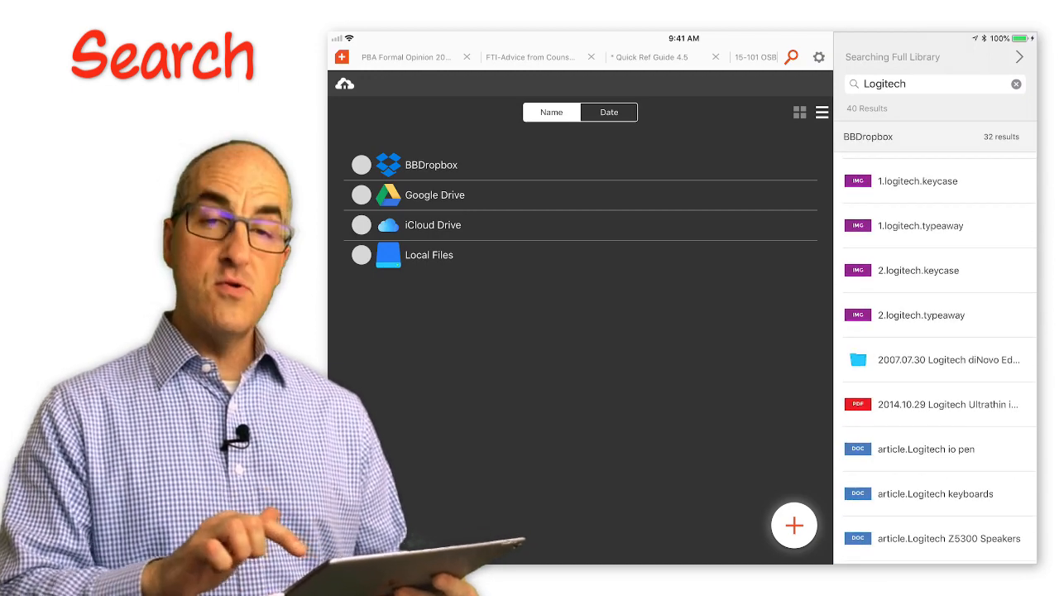
{"action": "scroll", "scroll_direction": "down", "scroll_amount": 3}
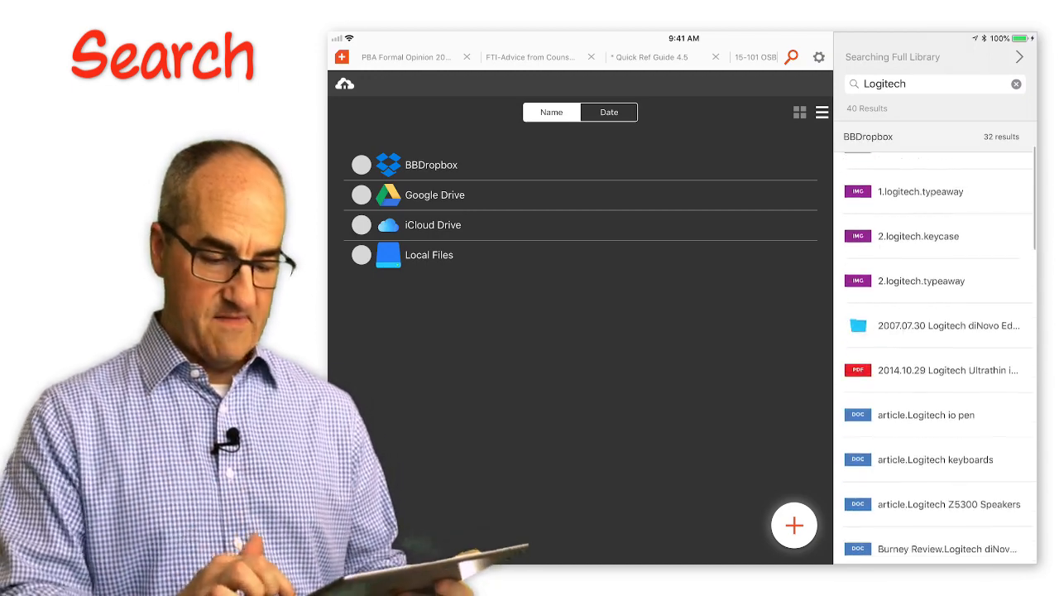
{"action": "scroll", "scroll_direction": "down", "scroll_amount": 3}
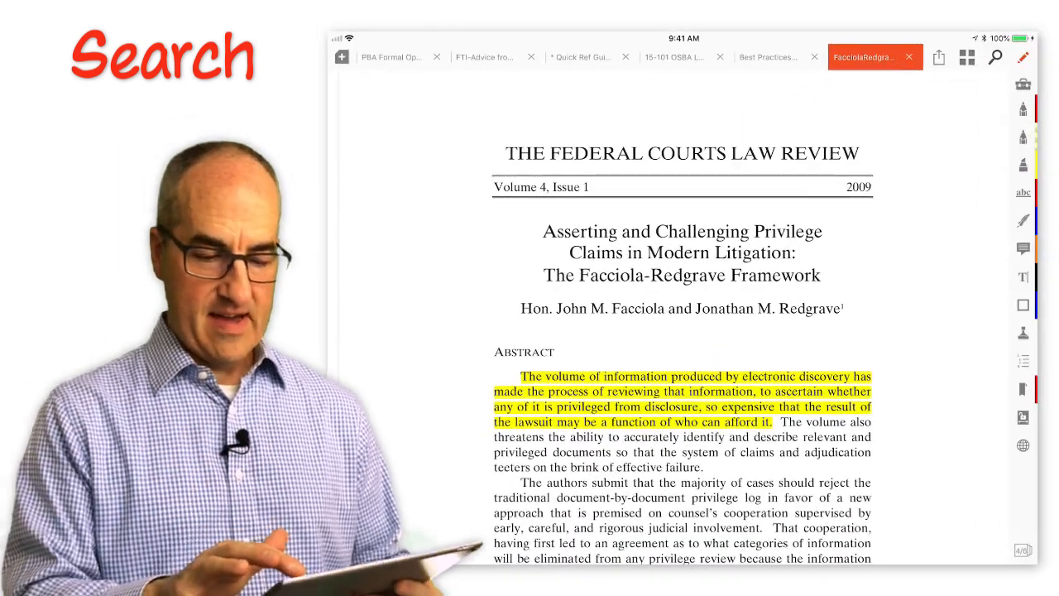
Search from the open law review article for 'Cooperation', returning 53 library matches
{"action": "left_click", "coordinate": [995, 58]}
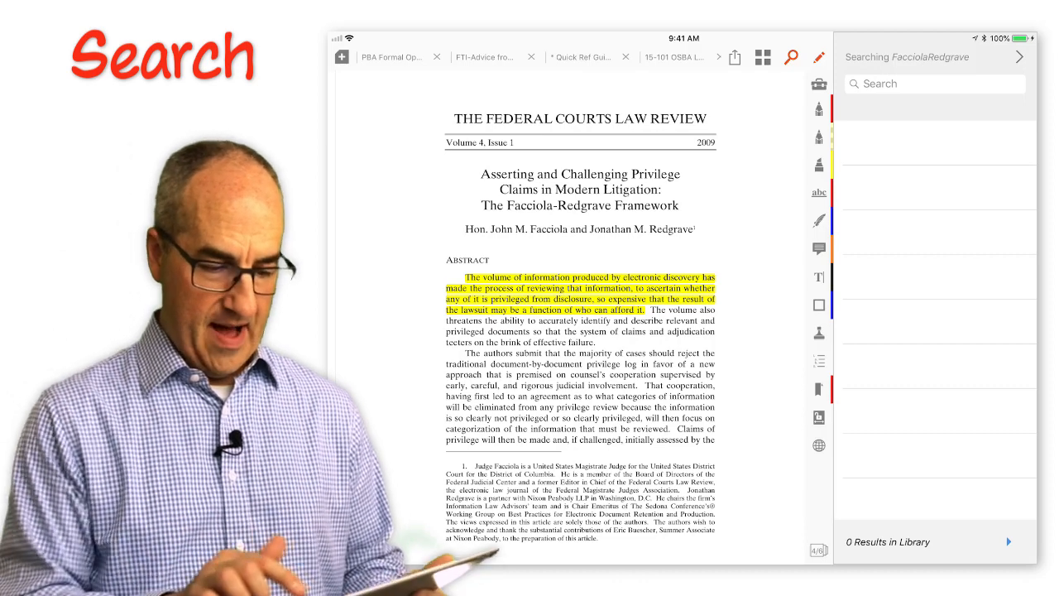
{"action": "left_click", "coordinate": [933, 83]}
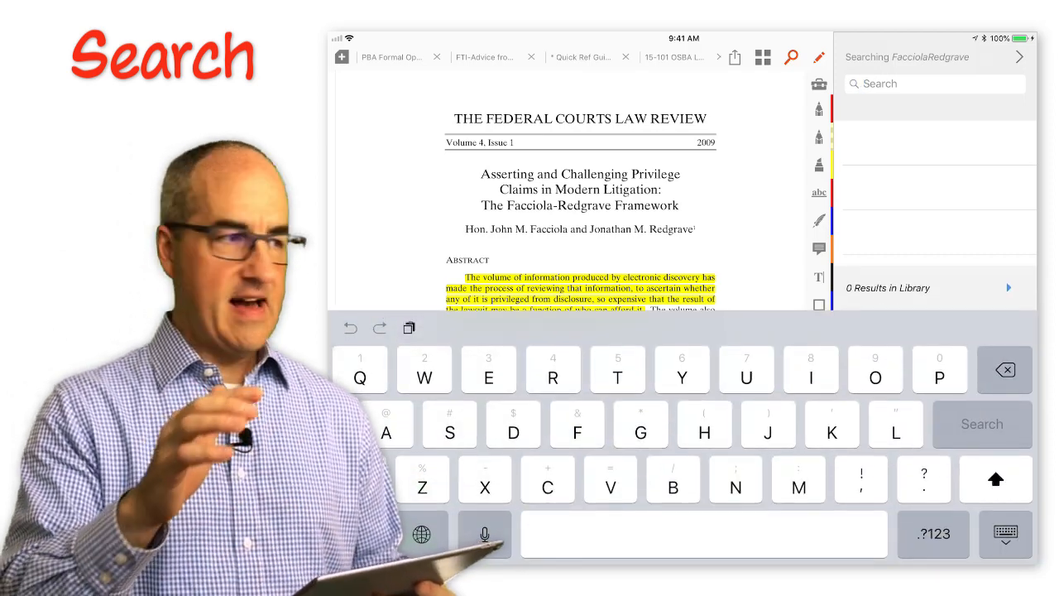
{"action": "left_click", "coordinate": [547, 479]}
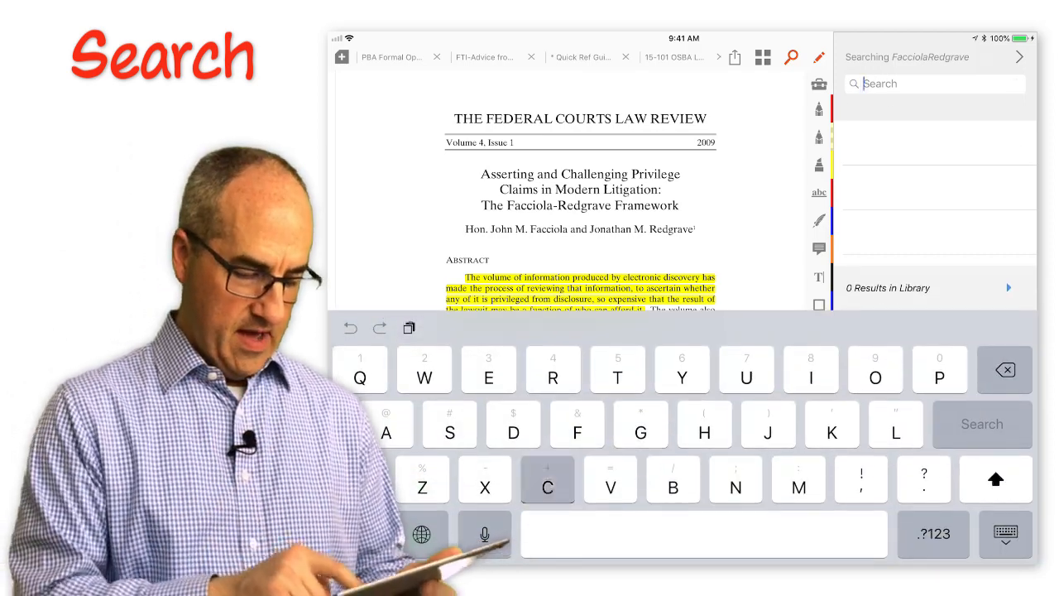
{"action": "type", "text": "Cooperation"}
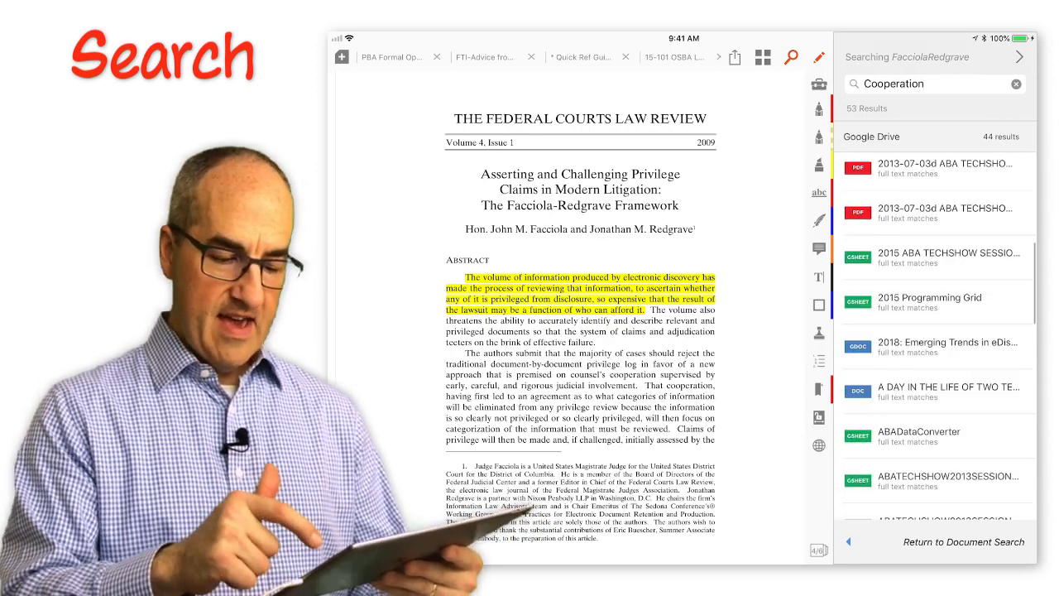
{"action": "scroll", "scroll_direction": "up", "scroll_amount": 3}
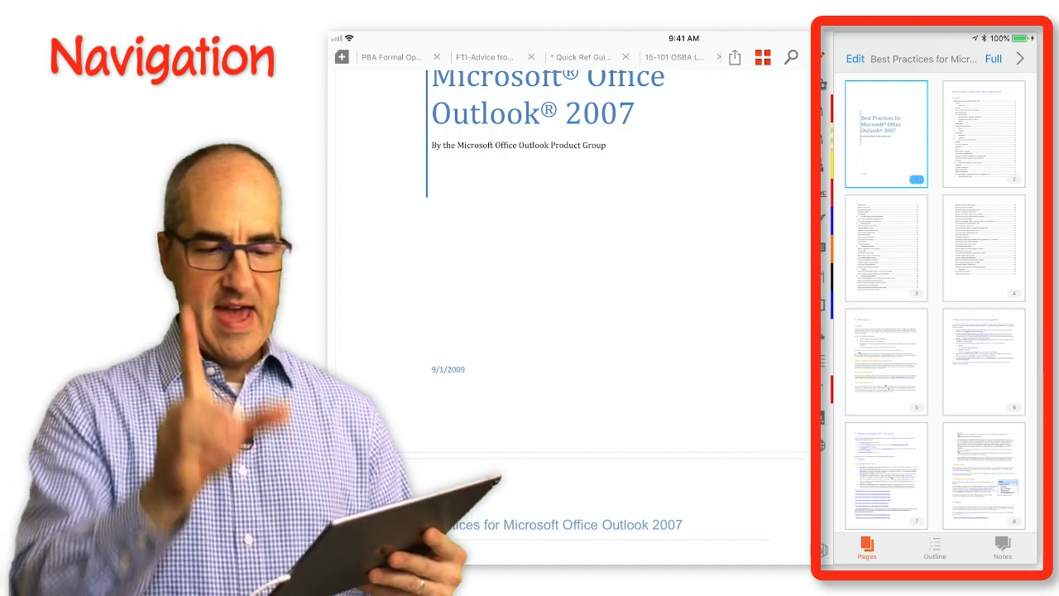
Expand the page thumbnails to full screen and scroll through them
{"action": "scroll", "scroll_direction": "down", "scroll_amount": 3}
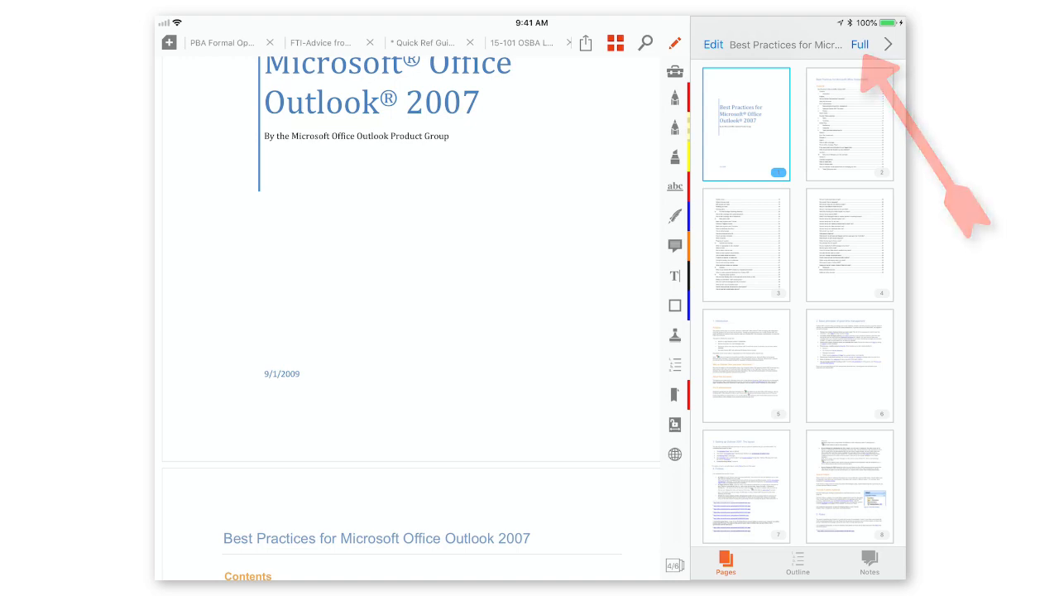
{"action": "left_click", "coordinate": [859, 44]}
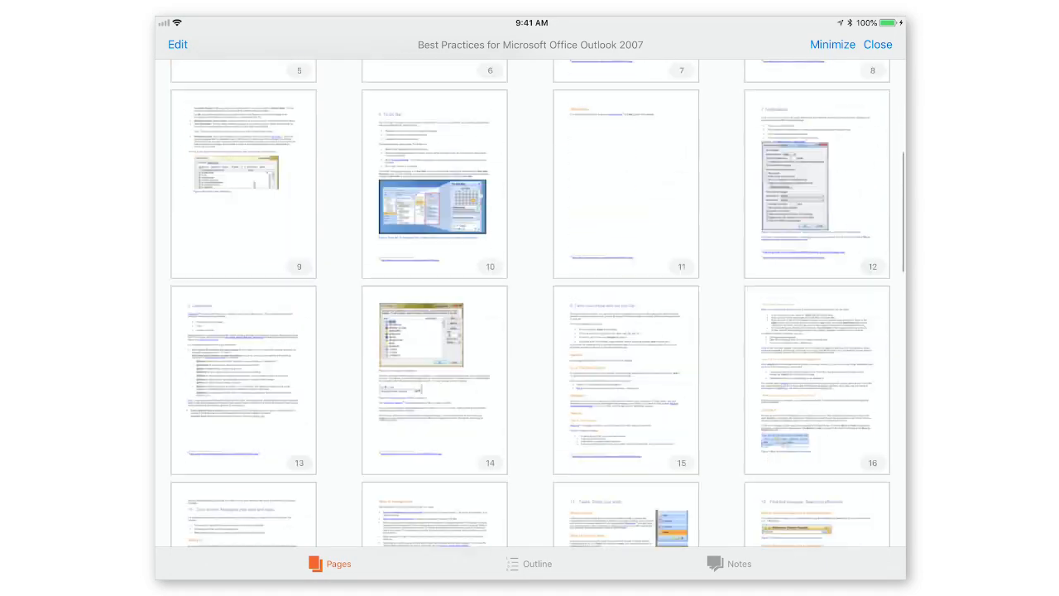
{"action": "scroll", "scroll_direction": "up", "scroll_amount": 3}
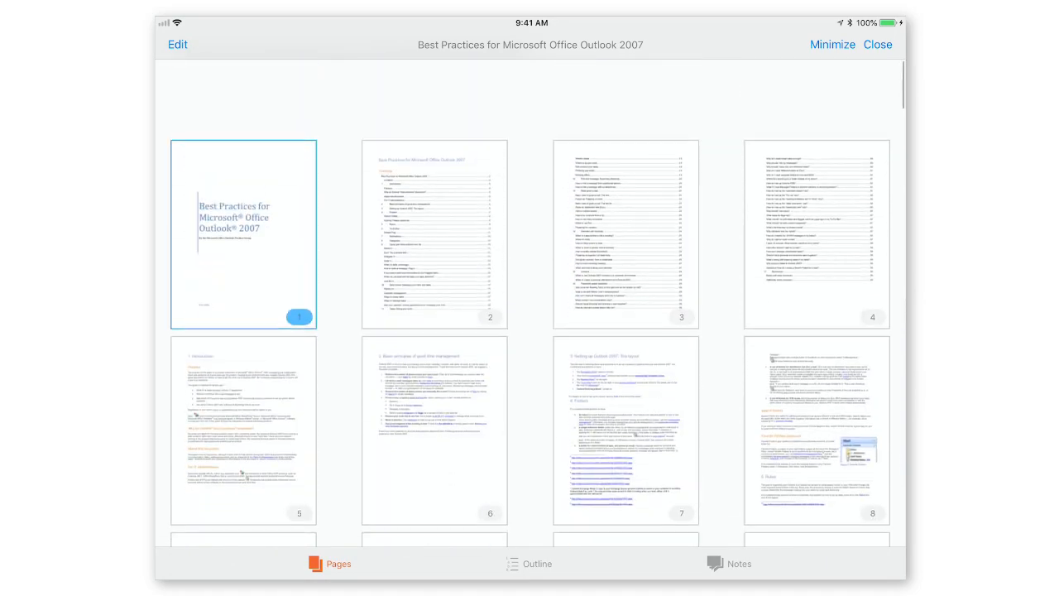
{"action": "scroll", "scroll_direction": "up", "scroll_amount": 3}
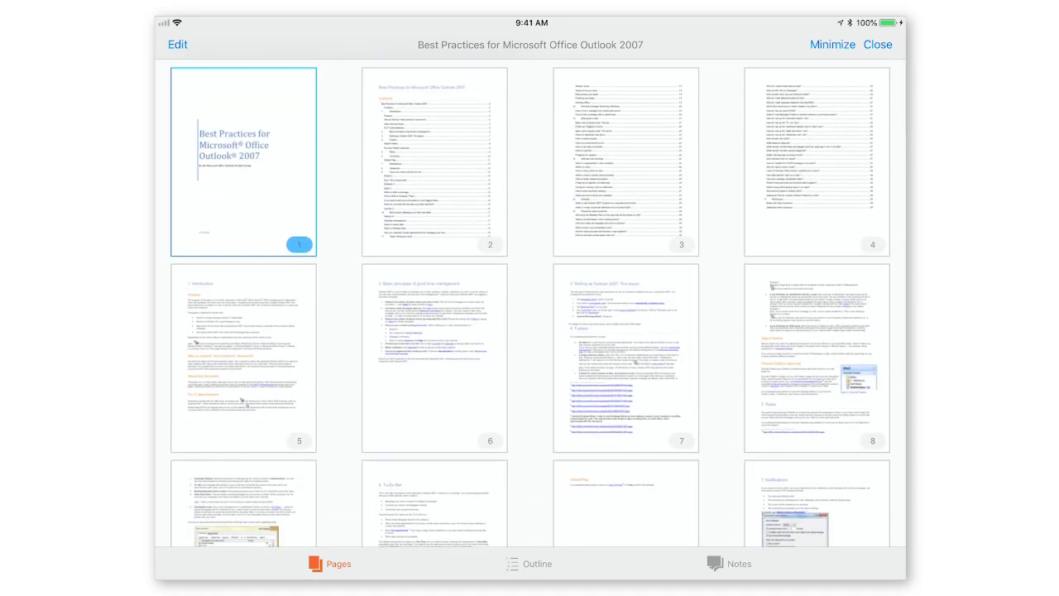
Switch to the Best Practices for Outlook 2007 guide and show its page thumbnails
{"action": "left_click", "coordinate": [242, 162]}
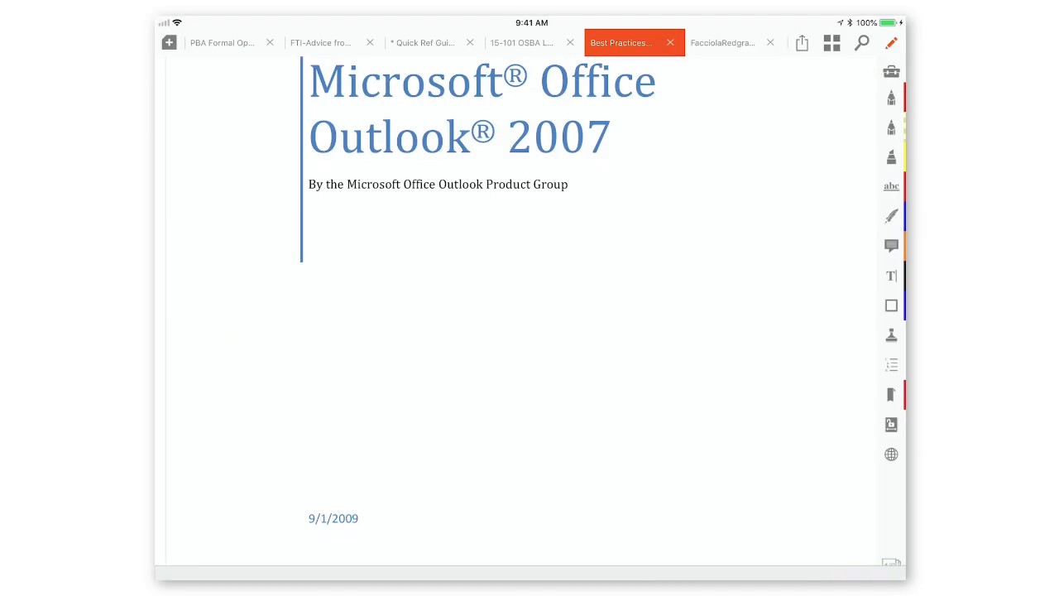
{"action": "left_click", "coordinate": [831, 42]}
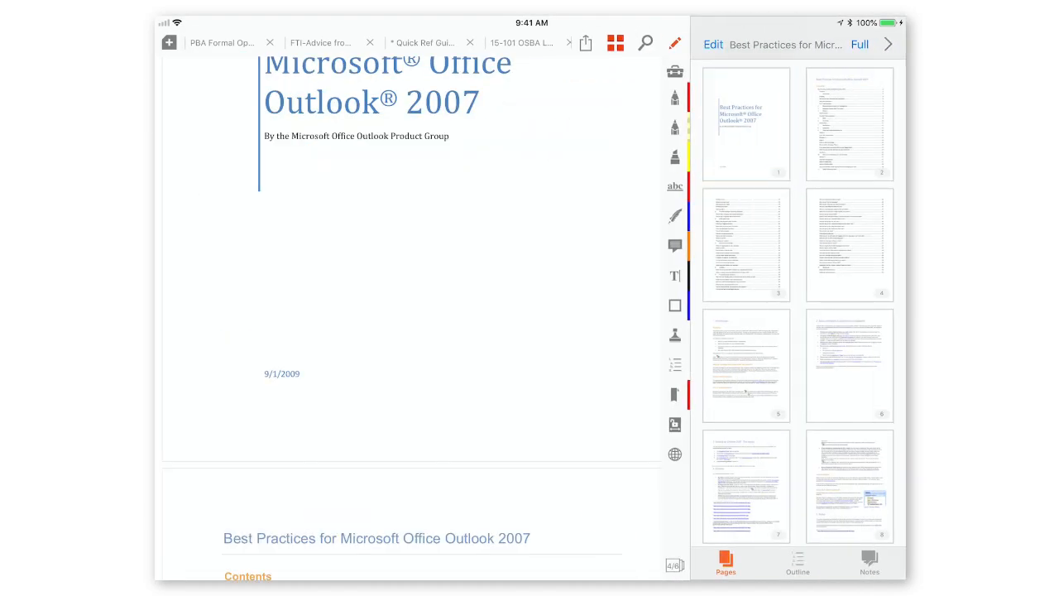
Jump to page 3 from its thumbnail, view its Add/Remove/Rotate options and page editing, then finish
{"action": "left_click", "coordinate": [746, 244]}
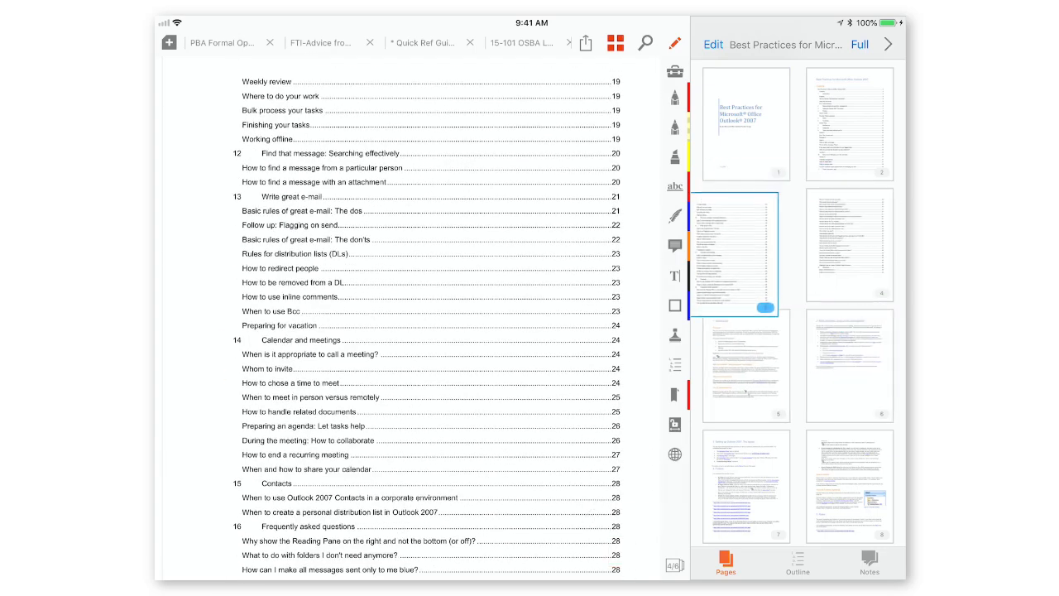
{"action": "left_click", "coordinate": [745, 254]}
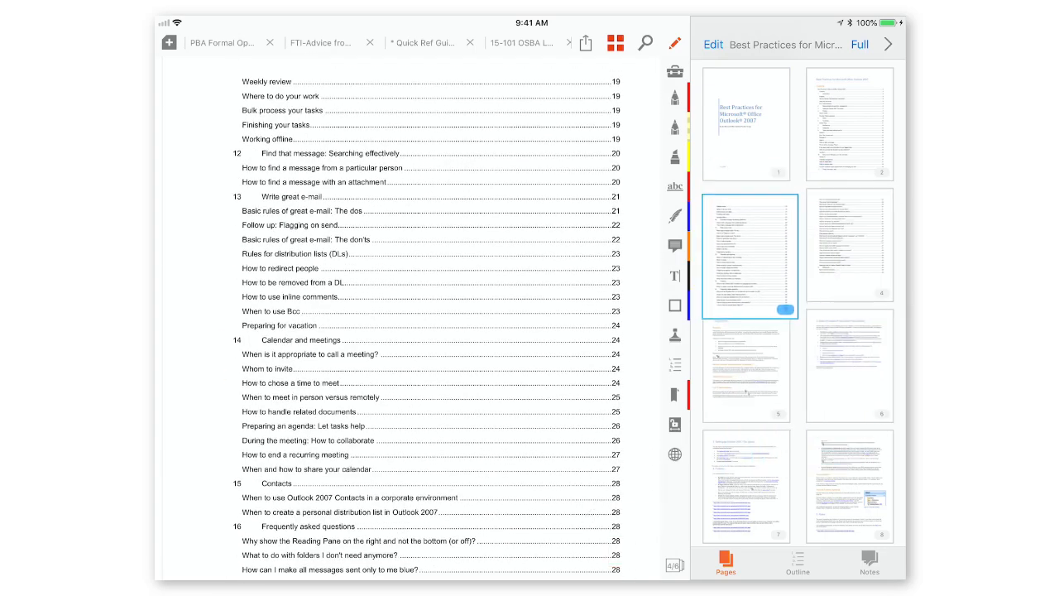
{"action": "left_click", "coordinate": [748, 244]}
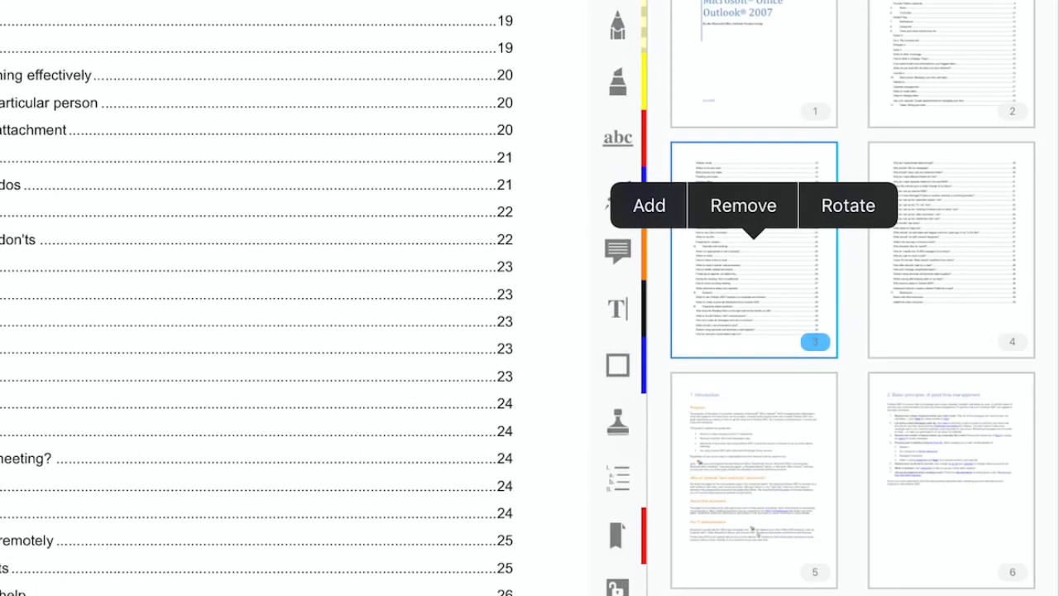
{"action": "scroll", "scroll_direction": "down", "scroll_amount": 3}
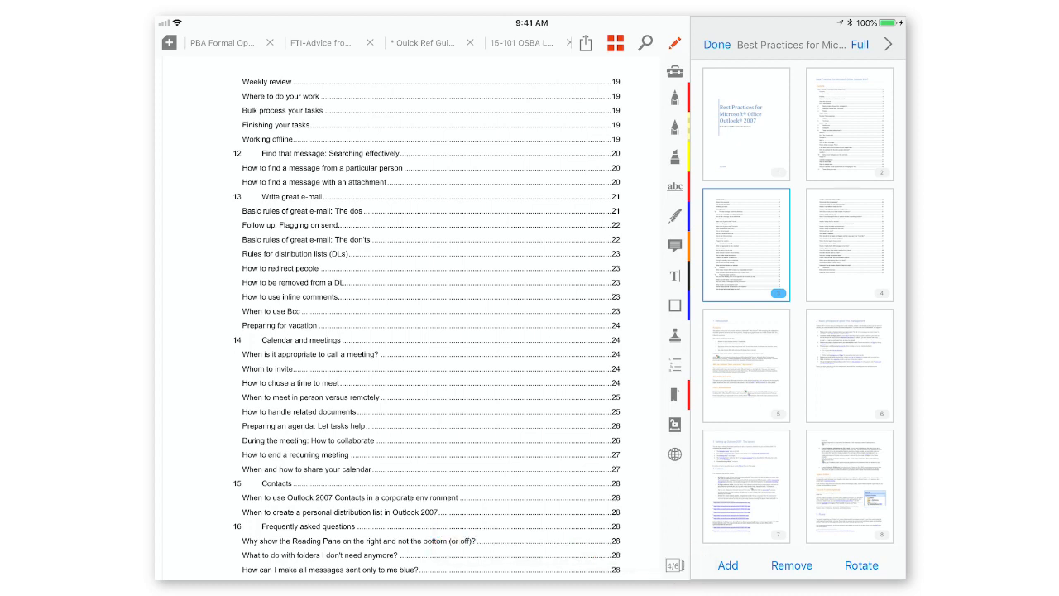
{"action": "left_click", "coordinate": [716, 44]}
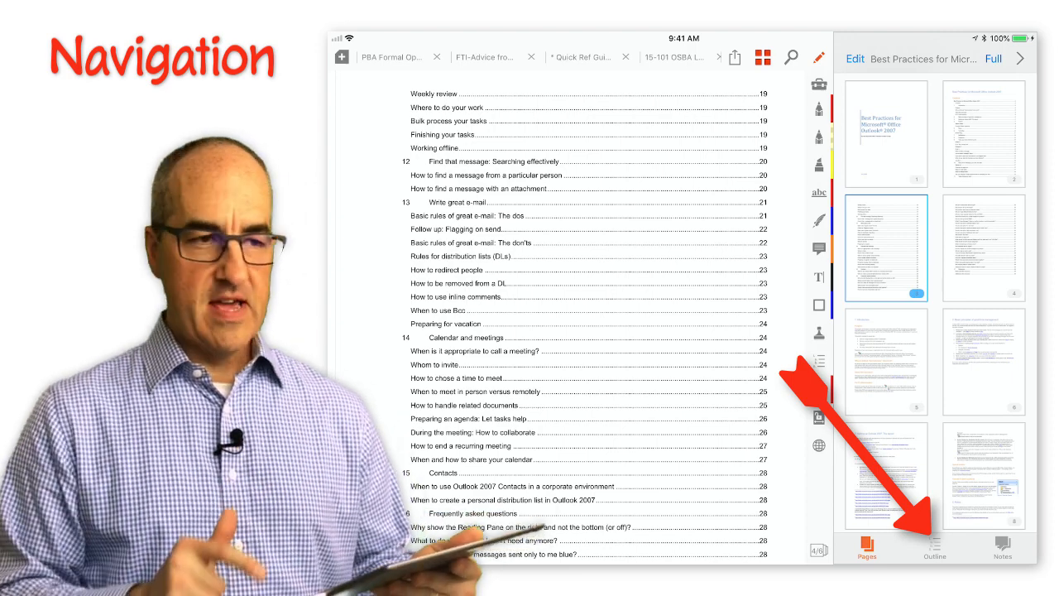
Show the guide's chapter outline and jump to 8 Categories, then 3 Setting up Outlook 2007
{"action": "left_click", "coordinate": [934, 548]}
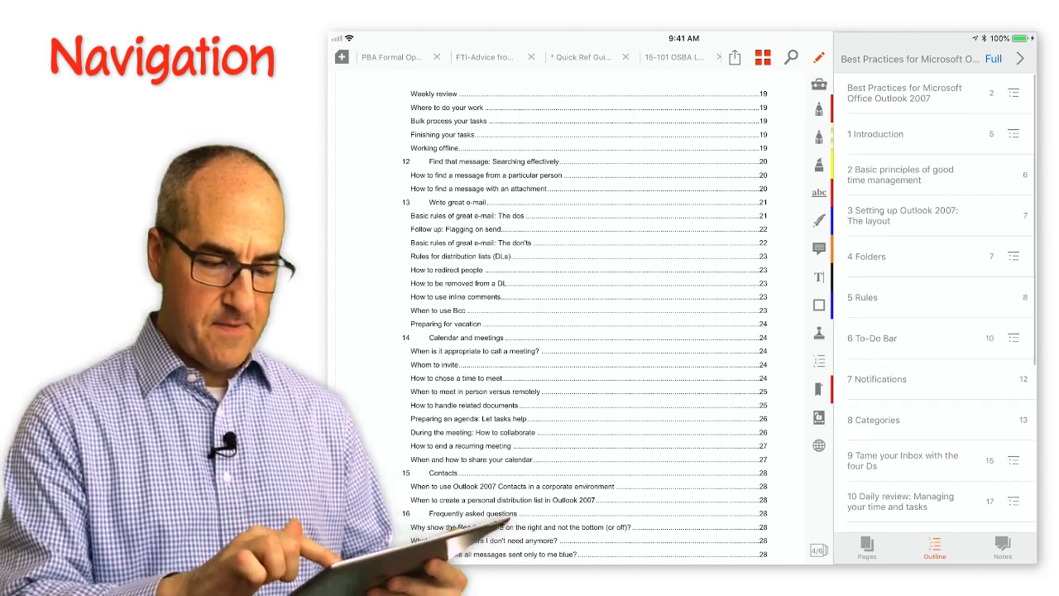
{"action": "left_click", "coordinate": [873, 419]}
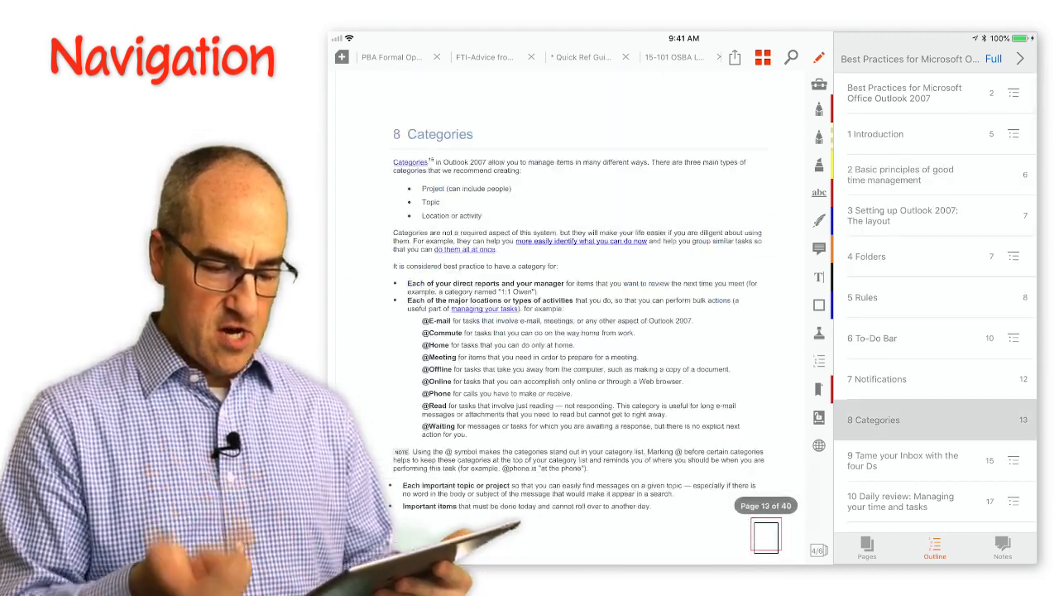
{"action": "left_click", "coordinate": [903, 215]}
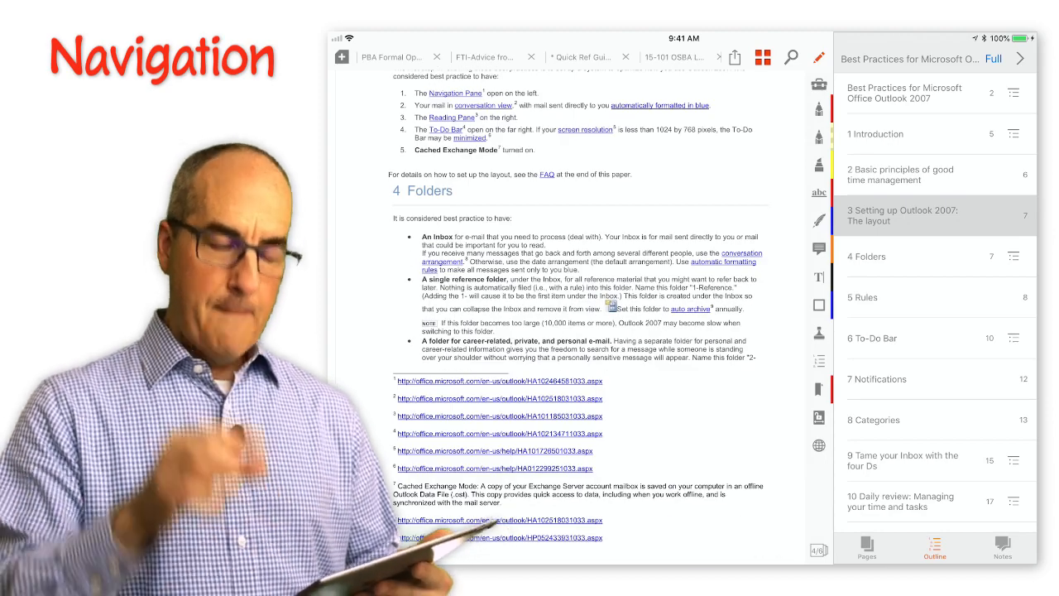
Scroll forward through the pages to reach page 9
{"action": "scroll", "scroll_direction": "down", "scroll_amount": 3}
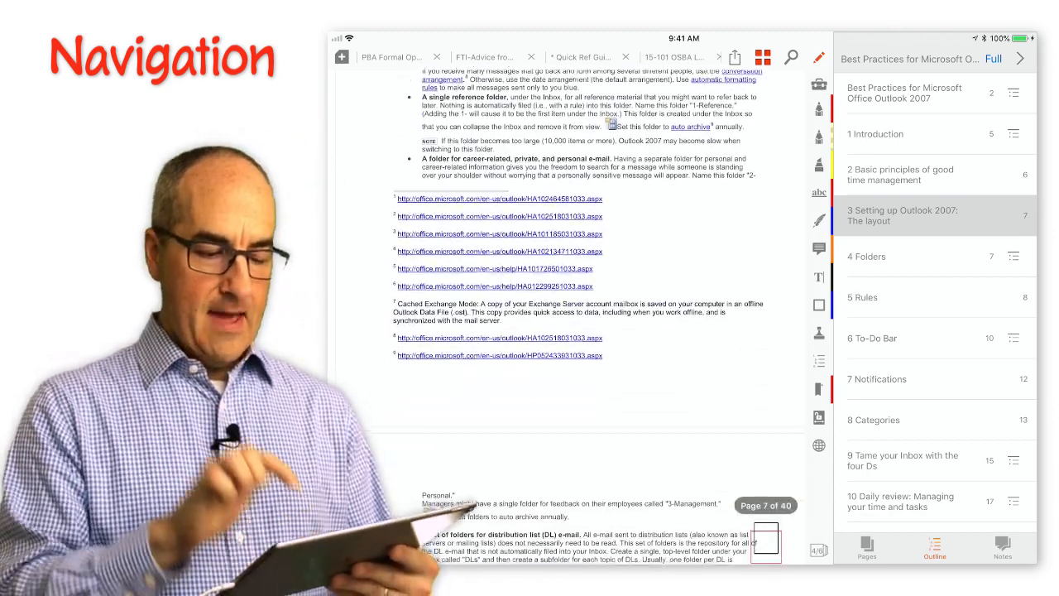
{"action": "scroll", "scroll_direction": "down", "scroll_amount": 3}
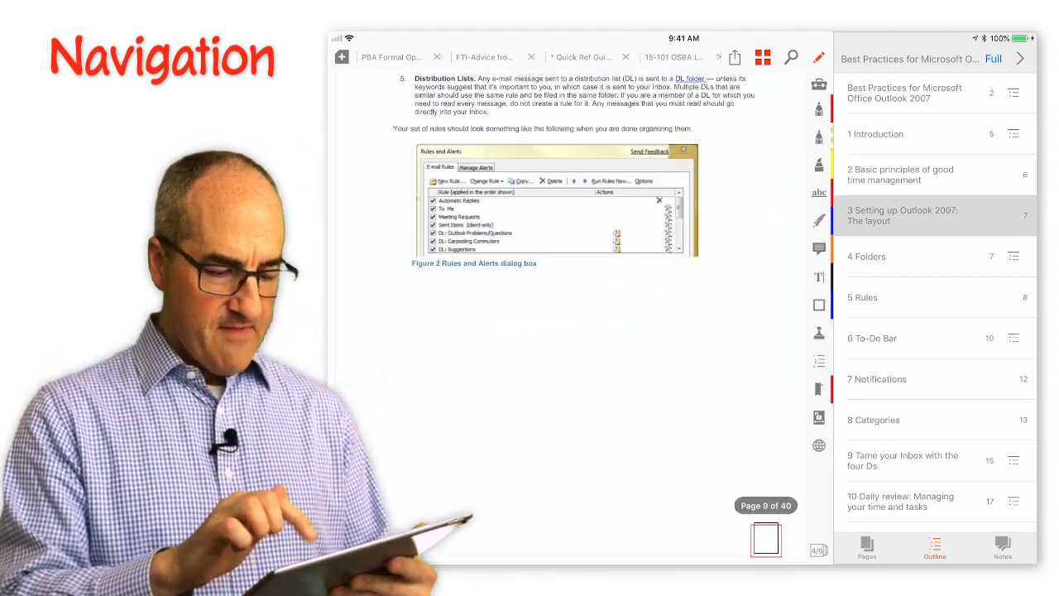
{"action": "scroll", "scroll_direction": "down", "scroll_amount": 3}
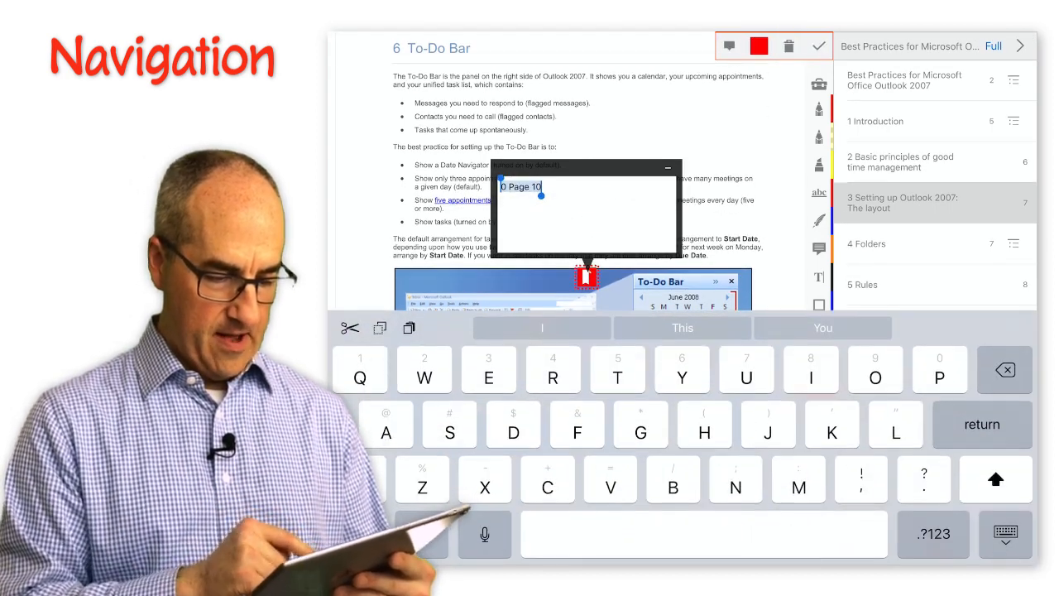
Name the new bookmark on the To-Do Bar page 'ToDo' in place of 'Page 10'
{"action": "type", "text": "To"}
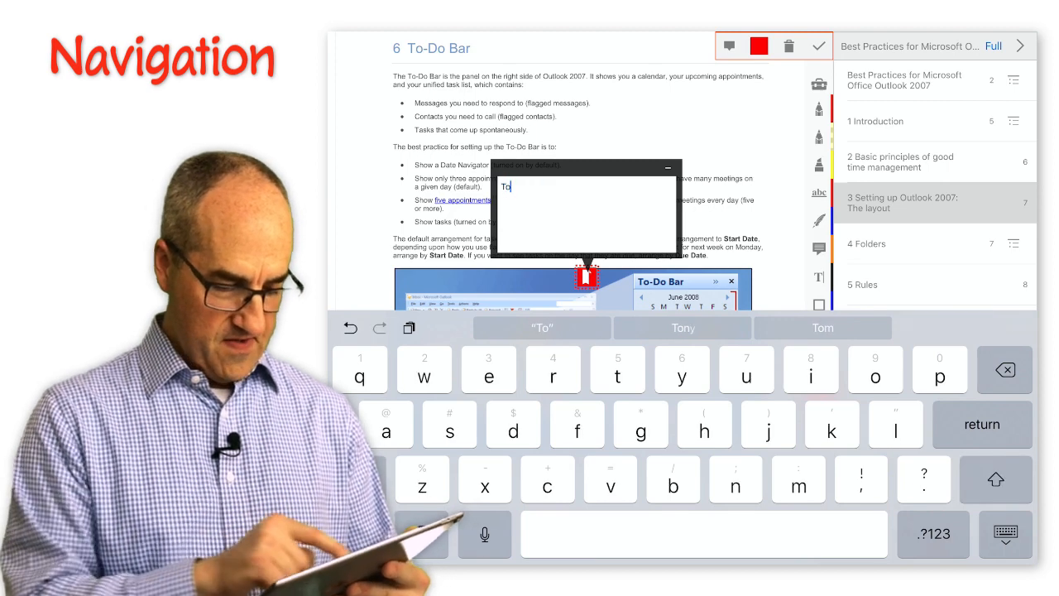
{"action": "type", "text": "Do"}
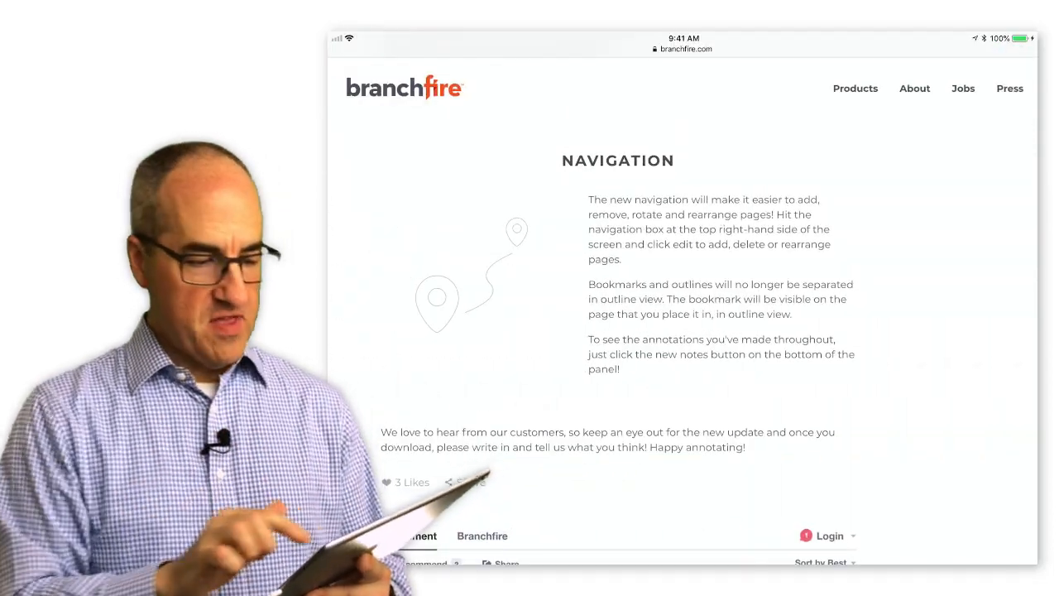
Scroll the Branchfire post from the Navigation section back to the Merge section
{"action": "scroll", "scroll_direction": "up", "scroll_amount": 3}
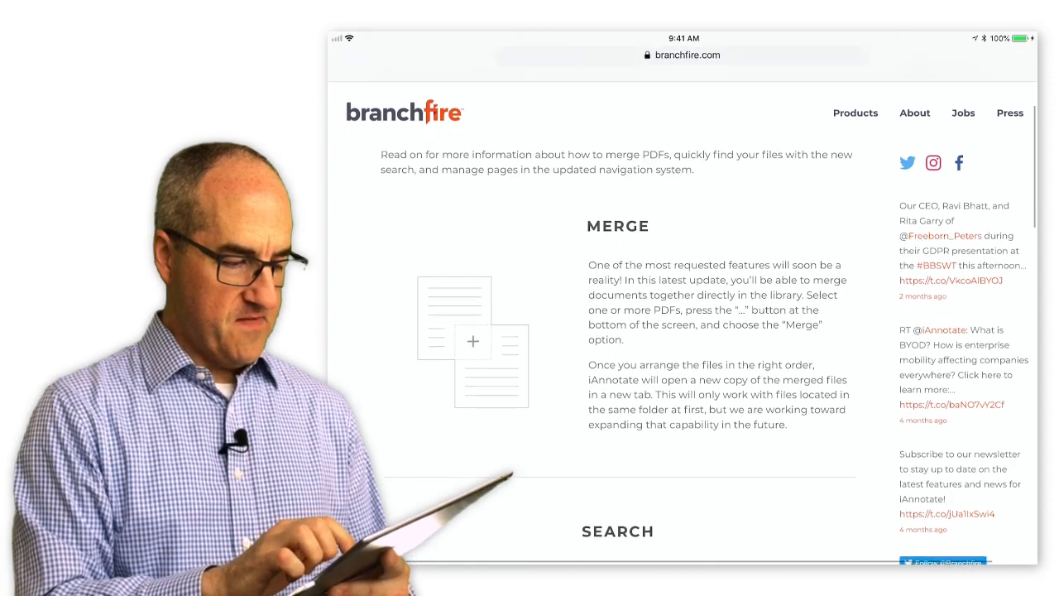
{"action": "scroll", "scroll_direction": "down", "scroll_amount": 3}
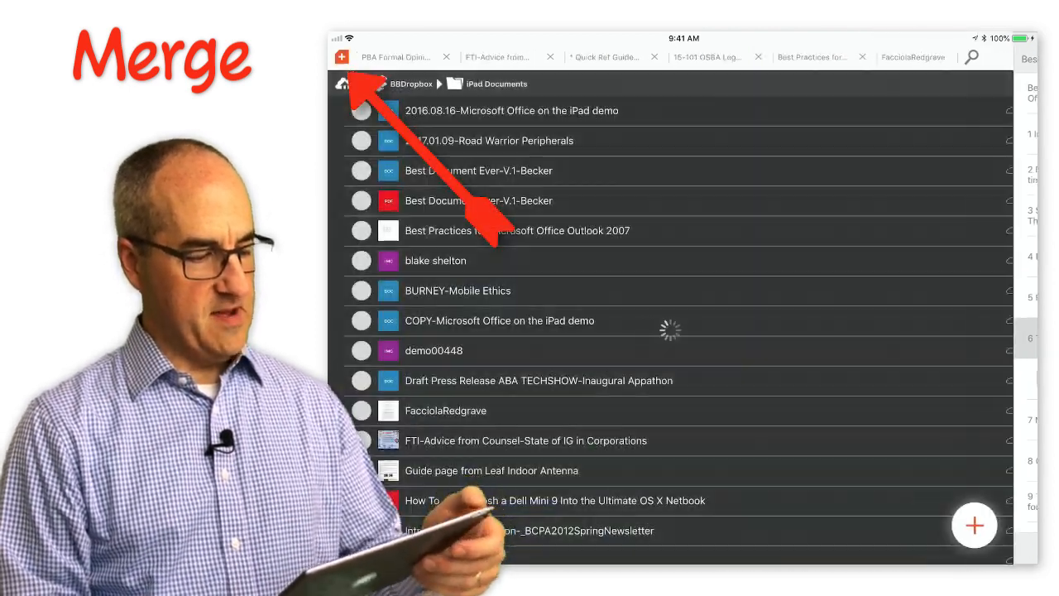
Select Sprint United Management v. Williams alongside Keithley v. The Home Store and start merging them
{"action": "scroll", "scroll_direction": "down", "scroll_amount": 3}
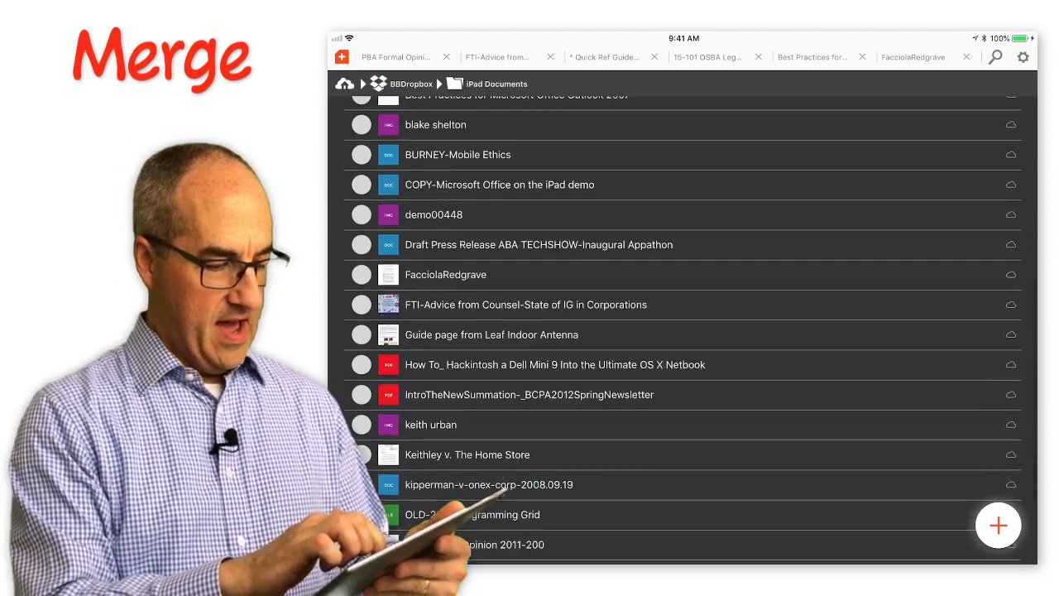
{"action": "scroll", "scroll_direction": "down", "scroll_amount": 3}
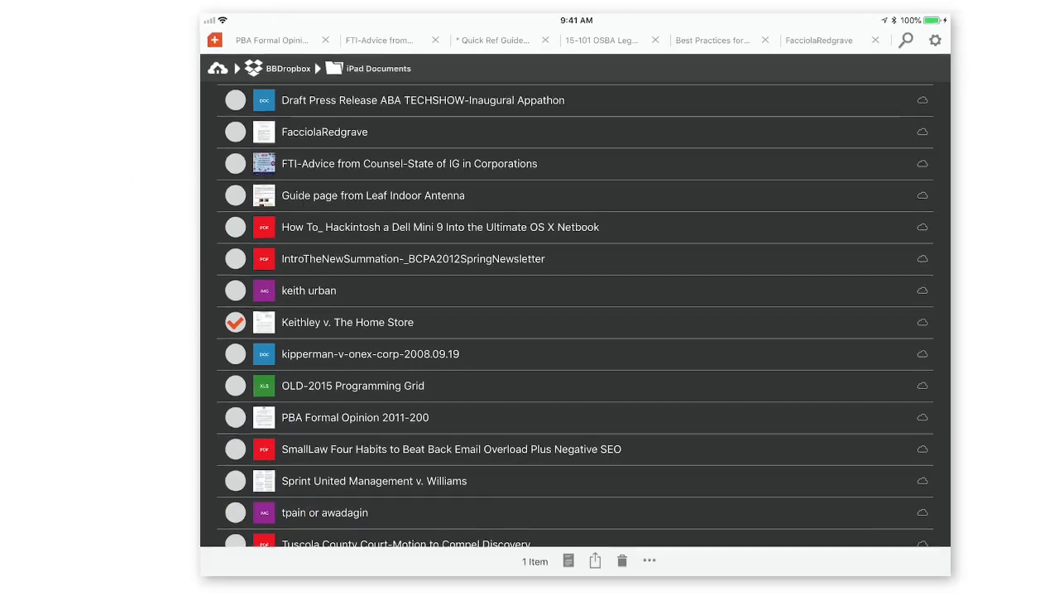
{"action": "left_click", "coordinate": [235, 481]}
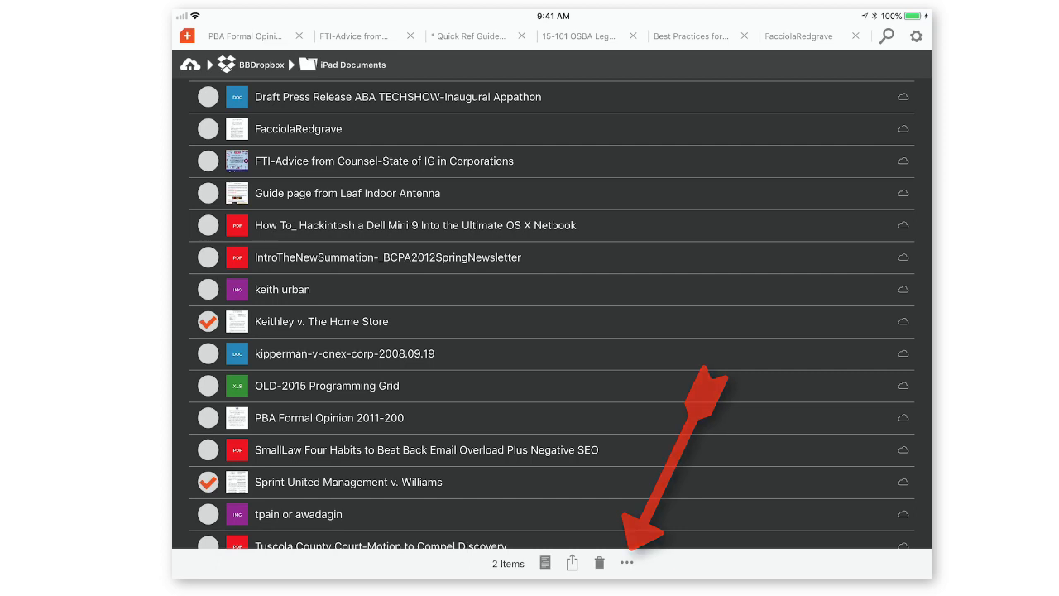
{"action": "left_click", "coordinate": [626, 562]}
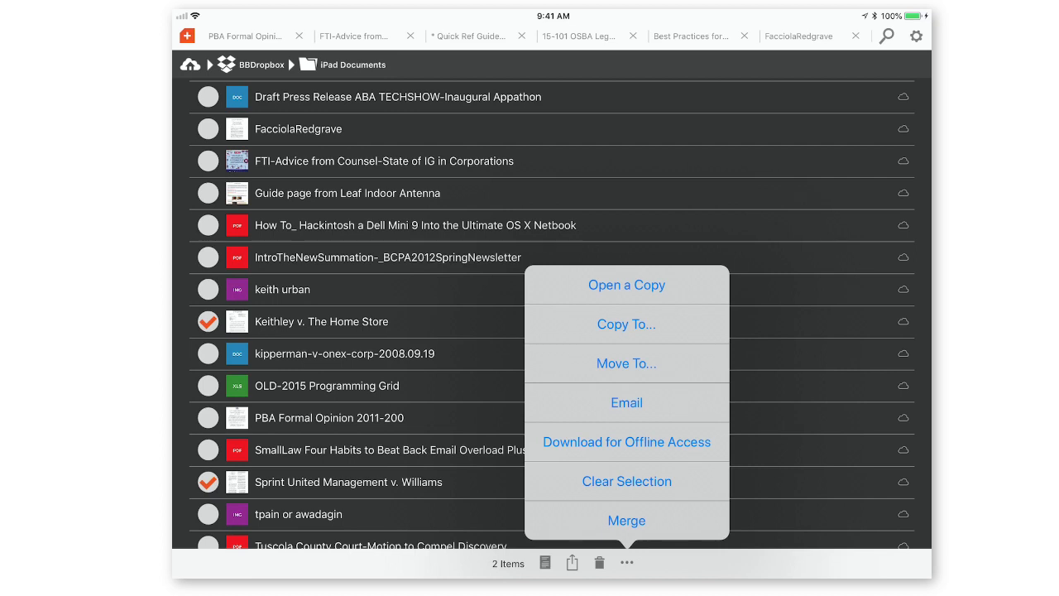
{"action": "left_click", "coordinate": [626, 520]}
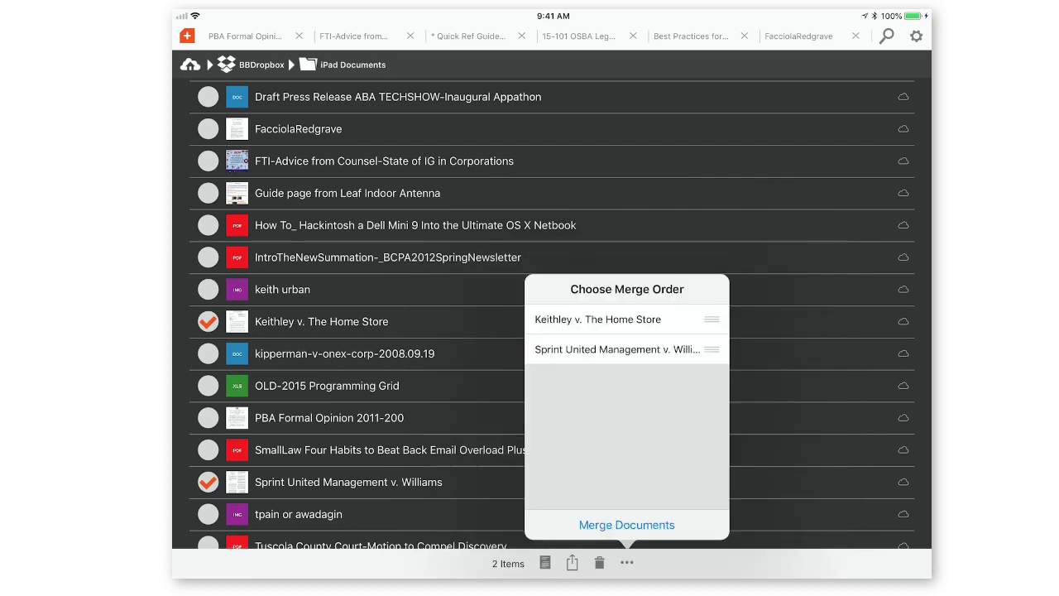
Merge the two case files, browse the merged thumbnails including Williams v. Sprint, then show its empty outline
{"action": "left_click", "coordinate": [626, 524]}
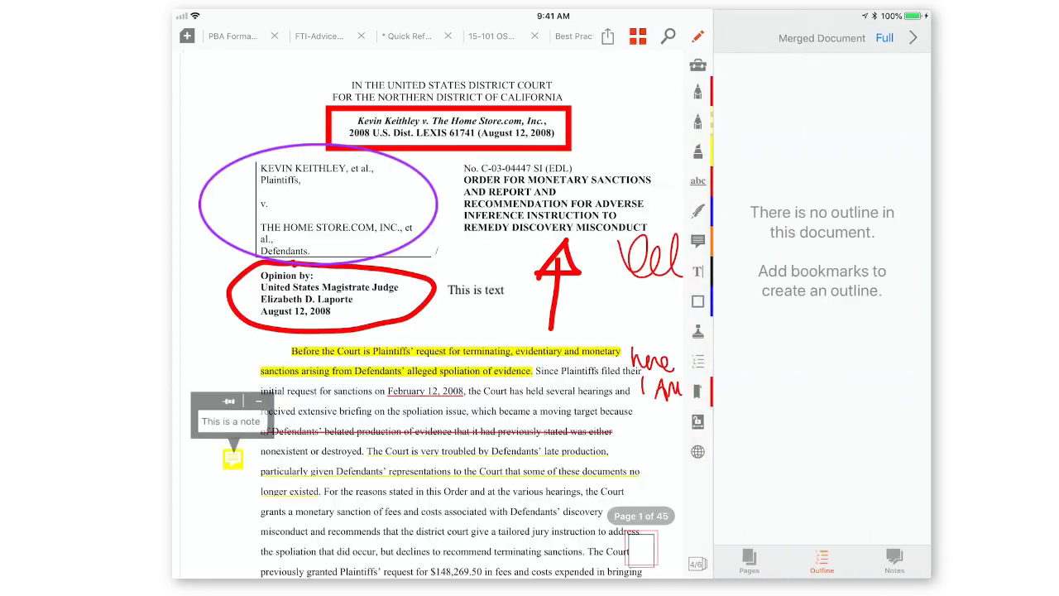
{"action": "left_click", "coordinate": [748, 561]}
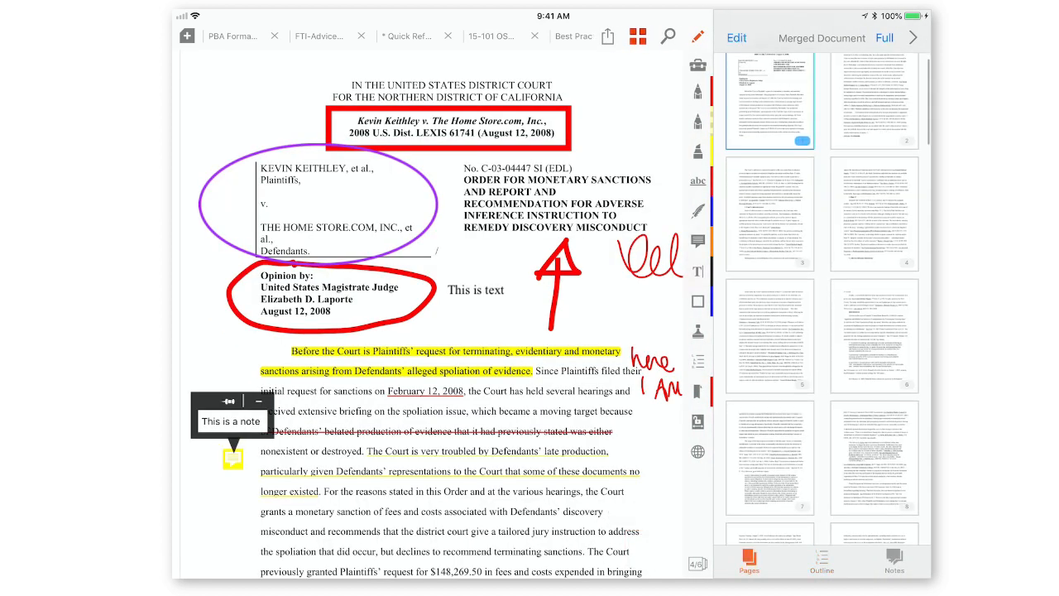
{"action": "scroll", "scroll_direction": "down", "scroll_amount": 3}
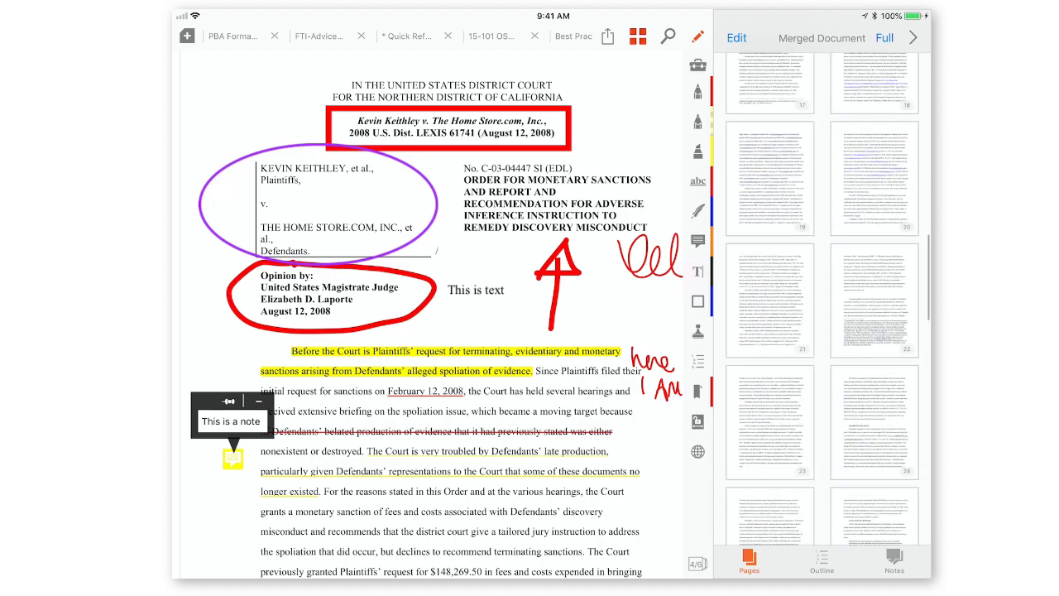
{"action": "scroll", "scroll_direction": "down", "scroll_amount": 3}
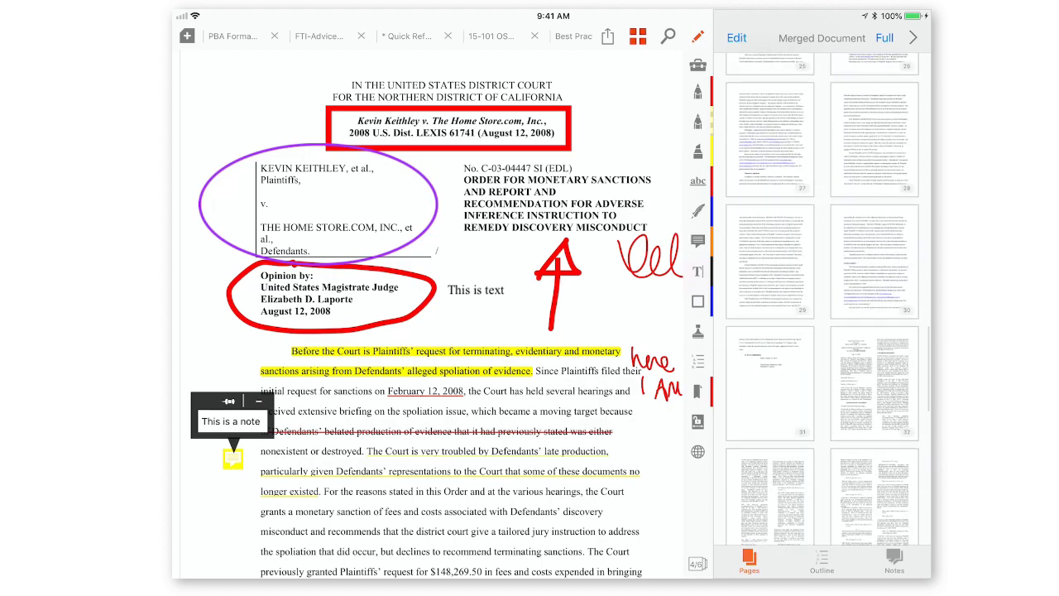
{"action": "left_click", "coordinate": [874, 331]}
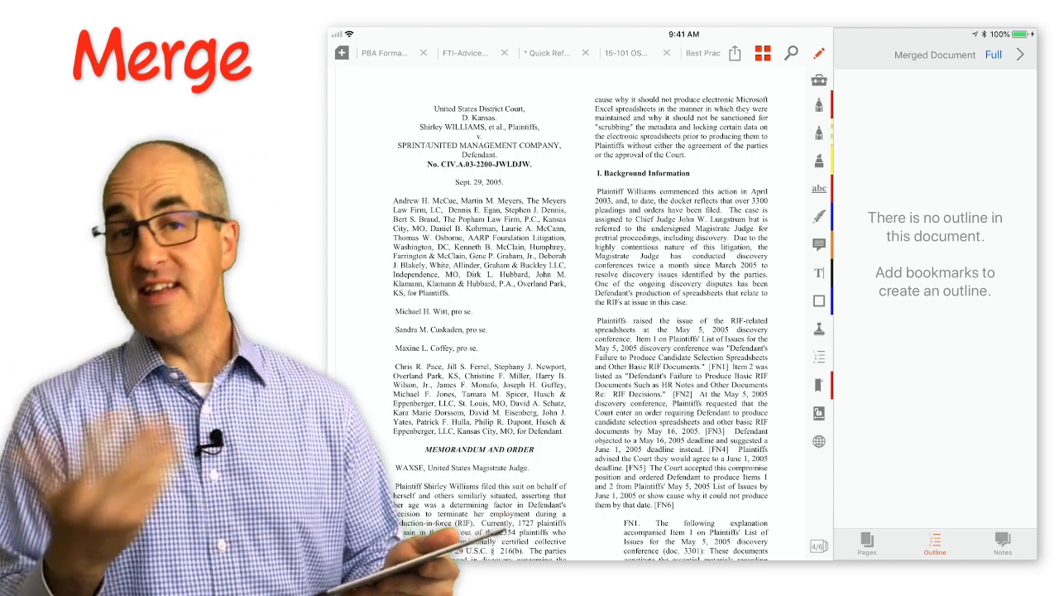
Hide the outline, dismiss the merged document's save options, and switch to the Quick Ref Guide 4.5 tab
{"action": "left_click", "coordinate": [866, 545]}
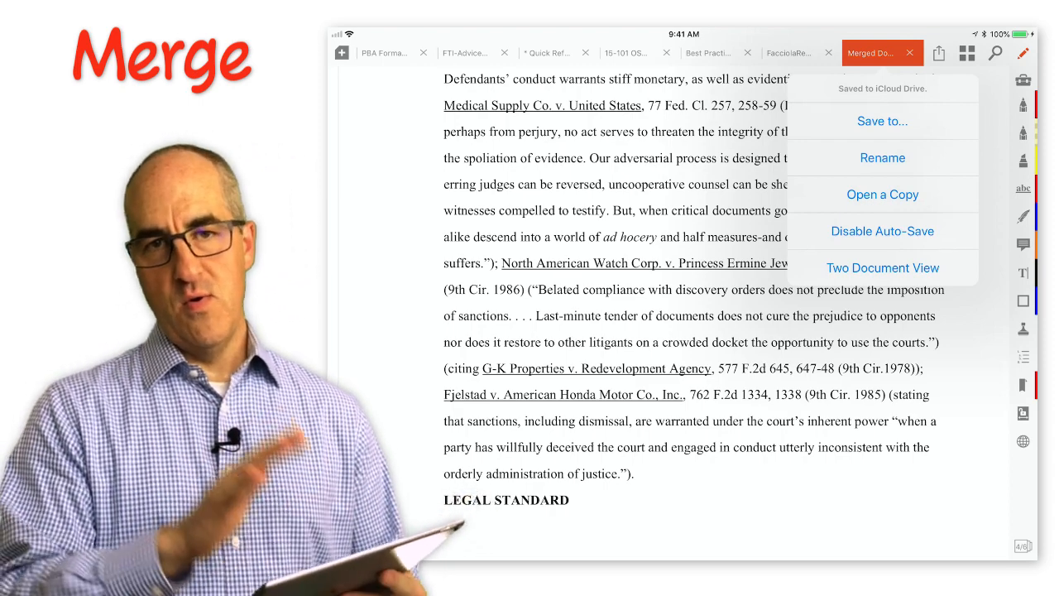
{"action": "left_click", "coordinate": [882, 121]}
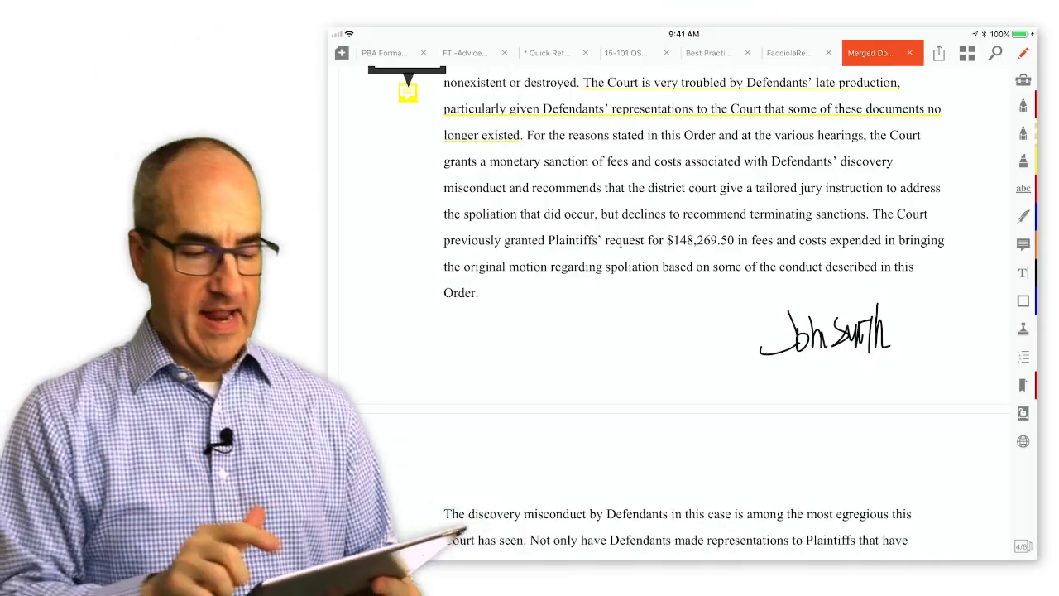
{"action": "left_click", "coordinate": [548, 52]}
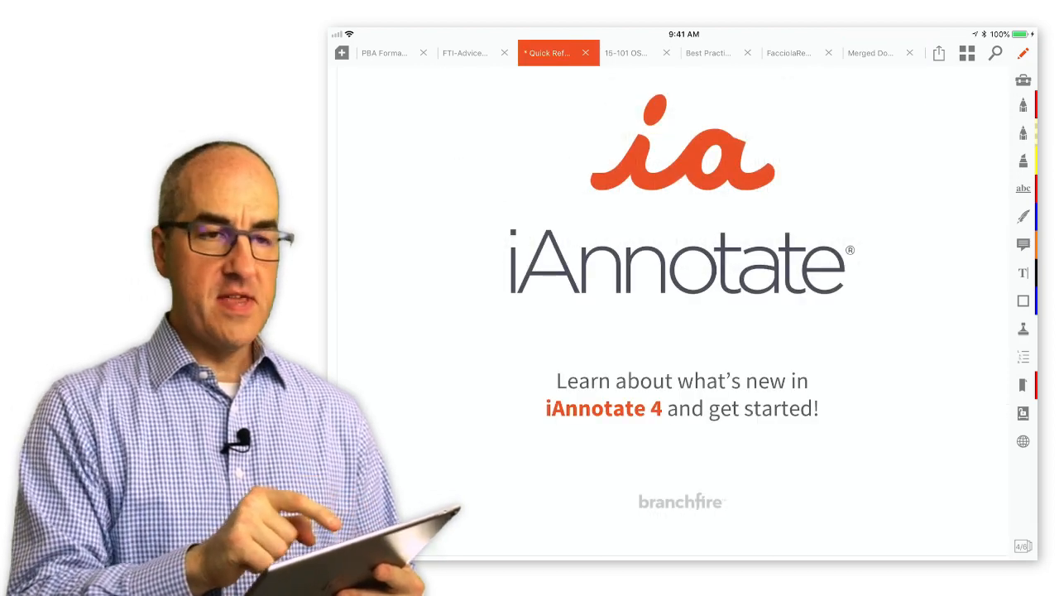
Show the FTI advice document in Two Document View with the Outlook best-practices guide on the right
{"action": "left_click", "coordinate": [466, 52]}
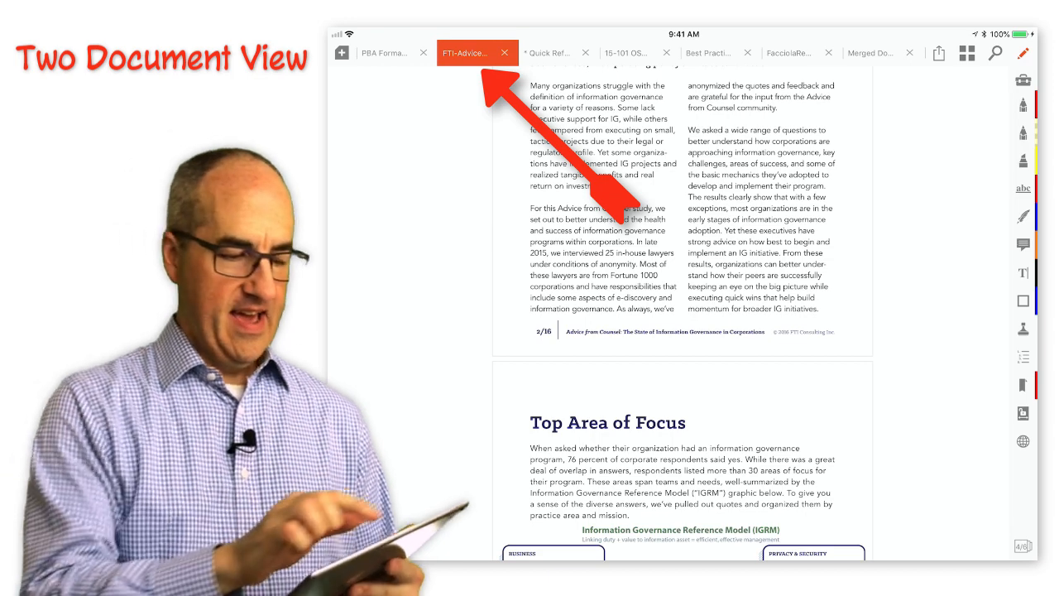
{"action": "left_click", "coordinate": [465, 52]}
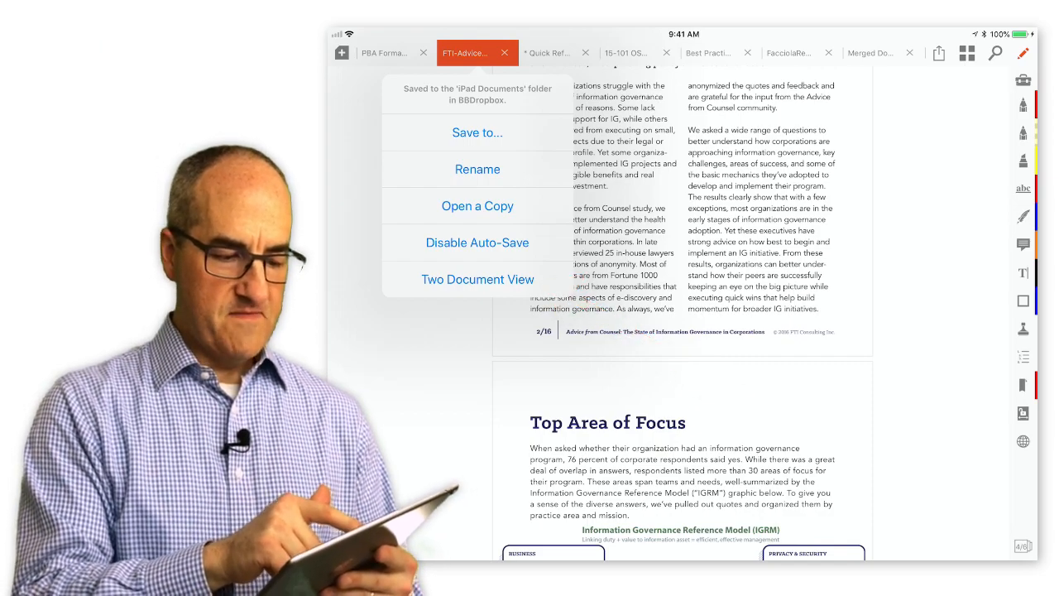
{"action": "left_click", "coordinate": [478, 279]}
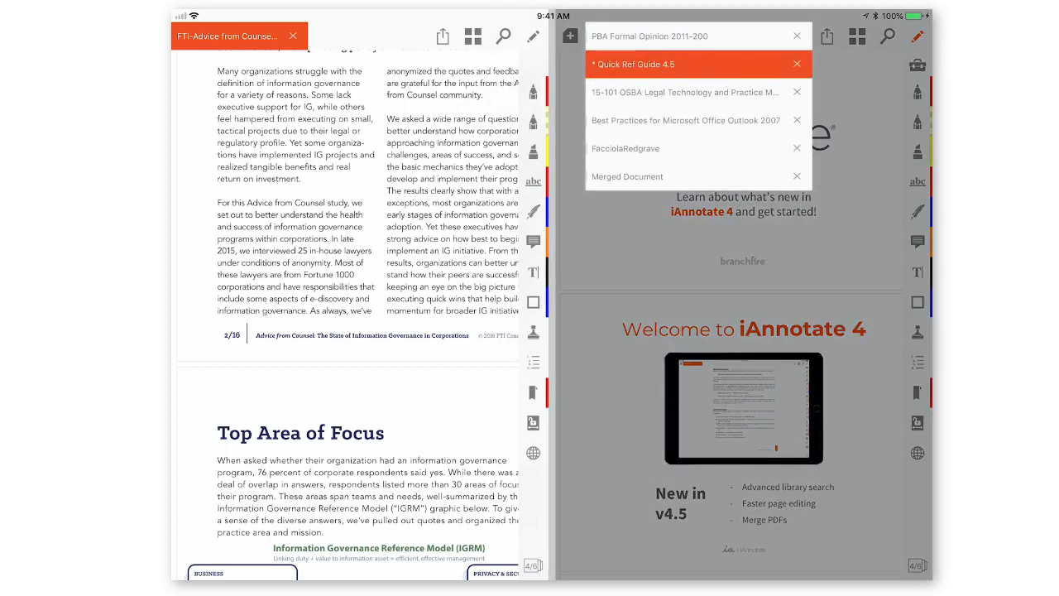
{"action": "left_click", "coordinate": [685, 120]}
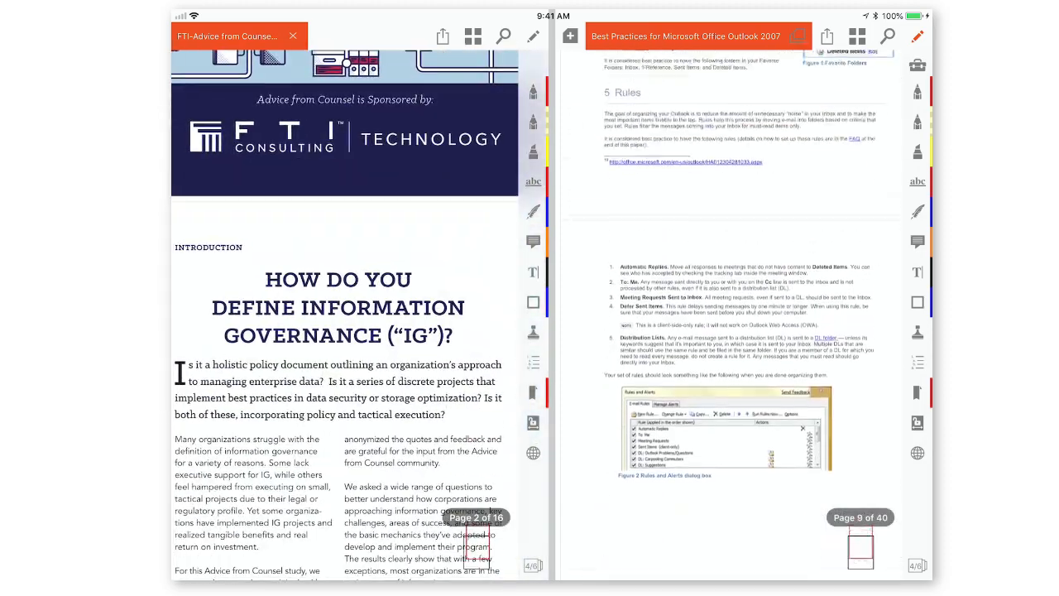
{"action": "scroll", "scroll_direction": "up", "scroll_amount": 3}
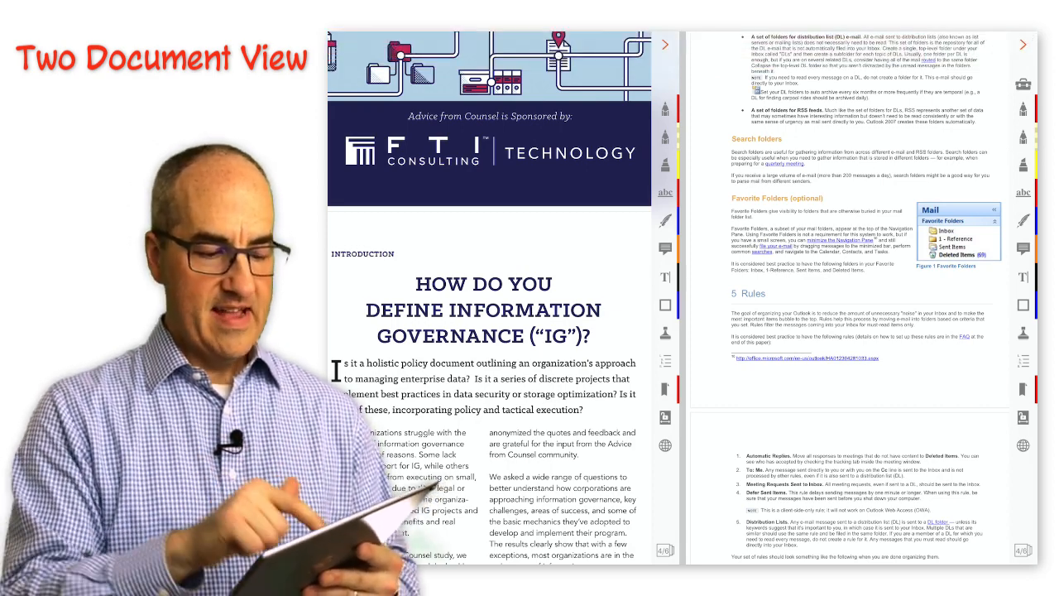
Exit Two Document View to return to a single document
{"action": "left_click", "coordinate": [381, 44]}
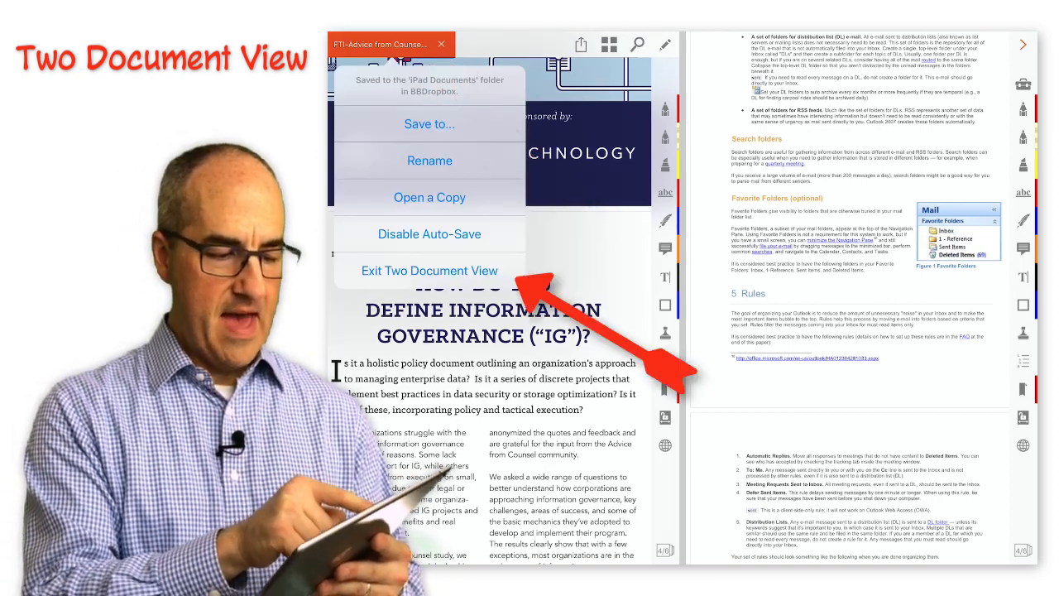
{"action": "left_click", "coordinate": [430, 271]}
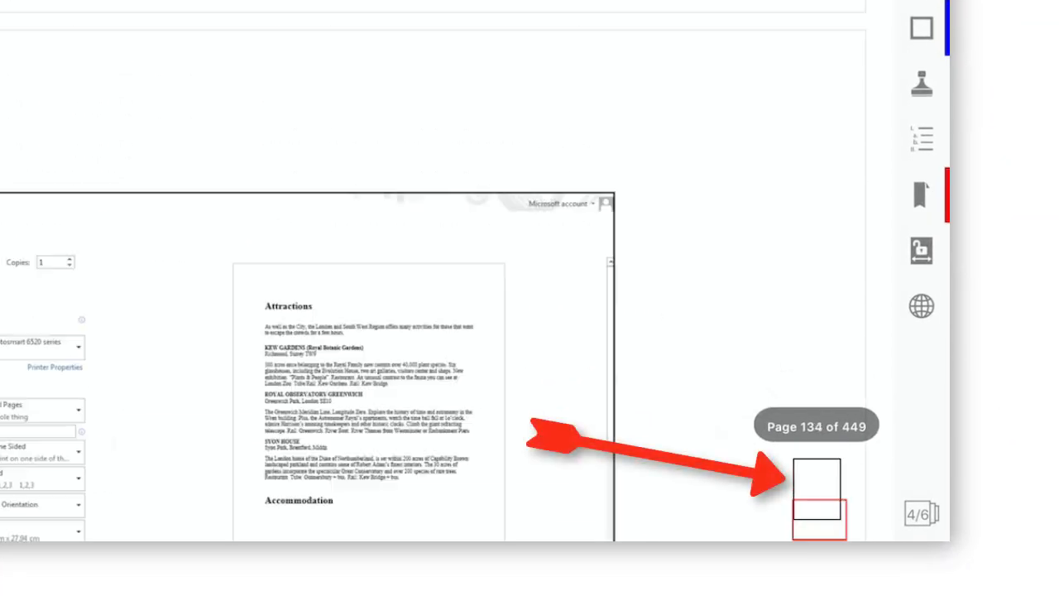
Scroll down the document to show the page locator before returning to the iPad Documents library
{"action": "scroll", "scroll_direction": "down", "scroll_amount": 3}
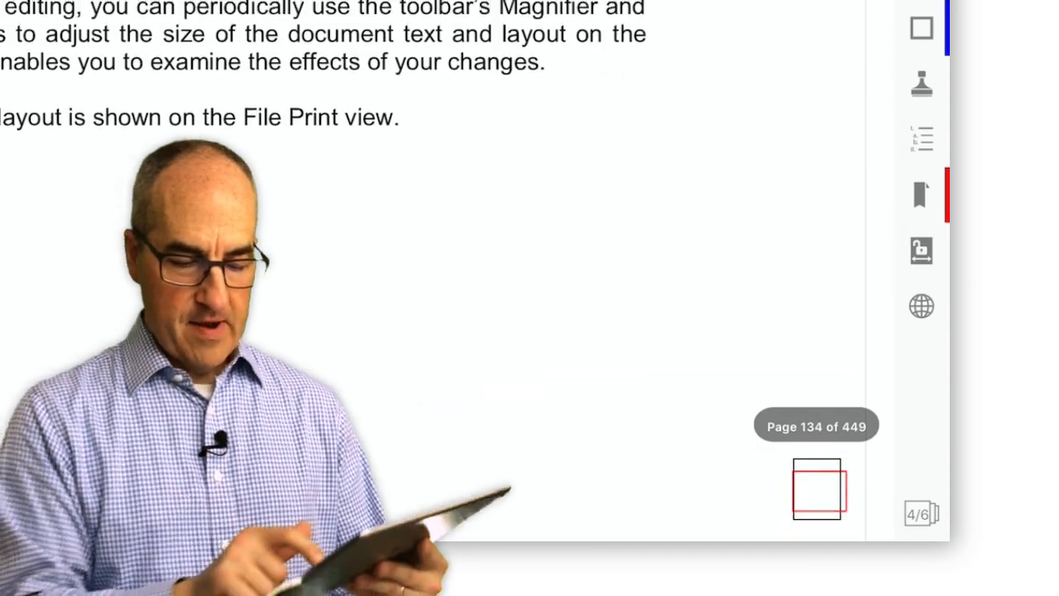
{"action": "scroll", "scroll_direction": "down", "scroll_amount": 3}
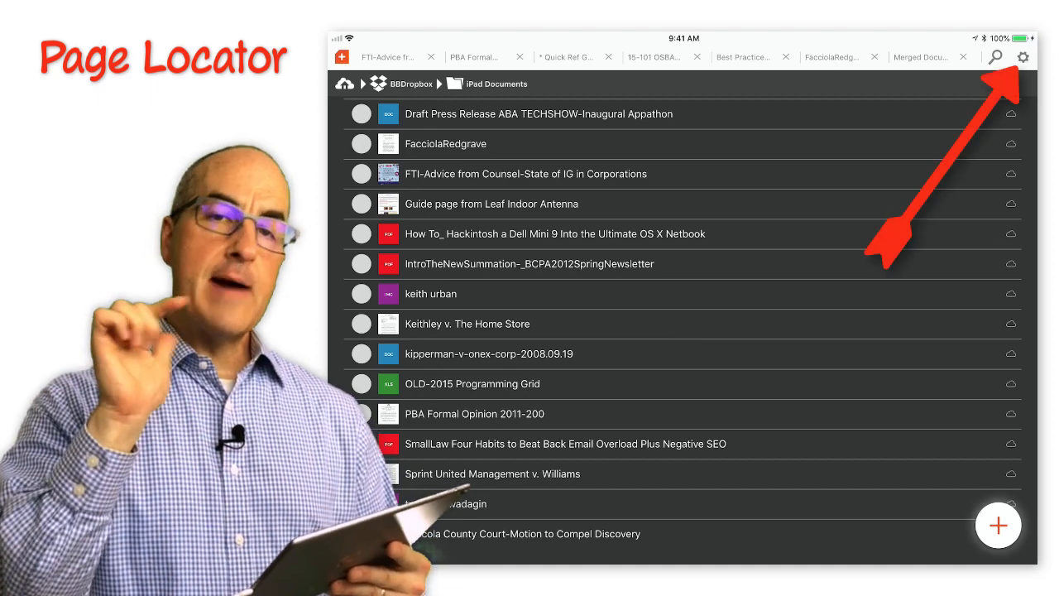
Go from the library's gear menu to iAnnotate's App Settings page in iPad Settings
{"action": "left_click", "coordinate": [1023, 57]}
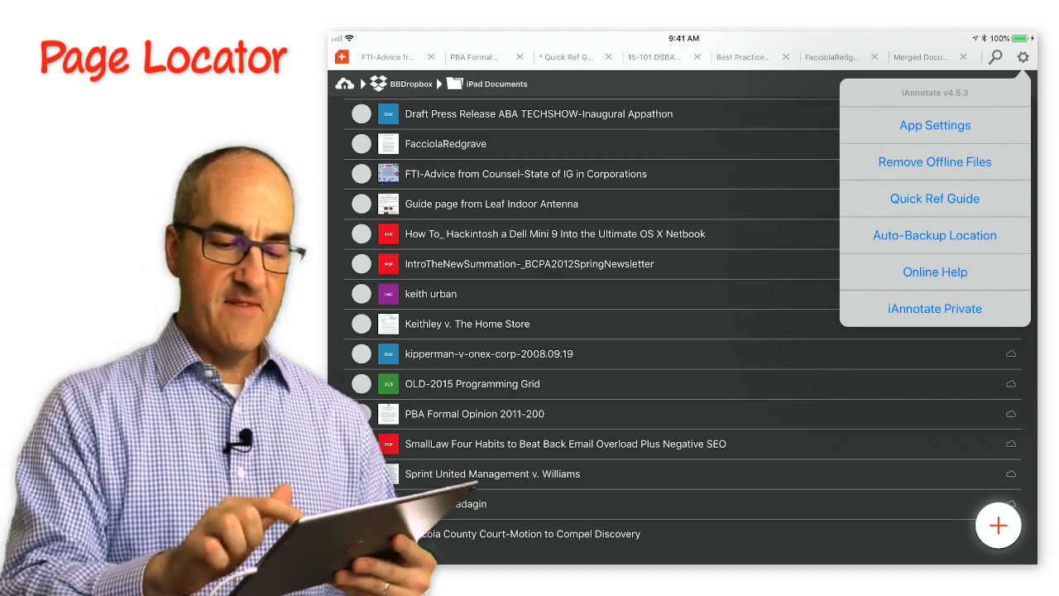
{"action": "left_click", "coordinate": [934, 125]}
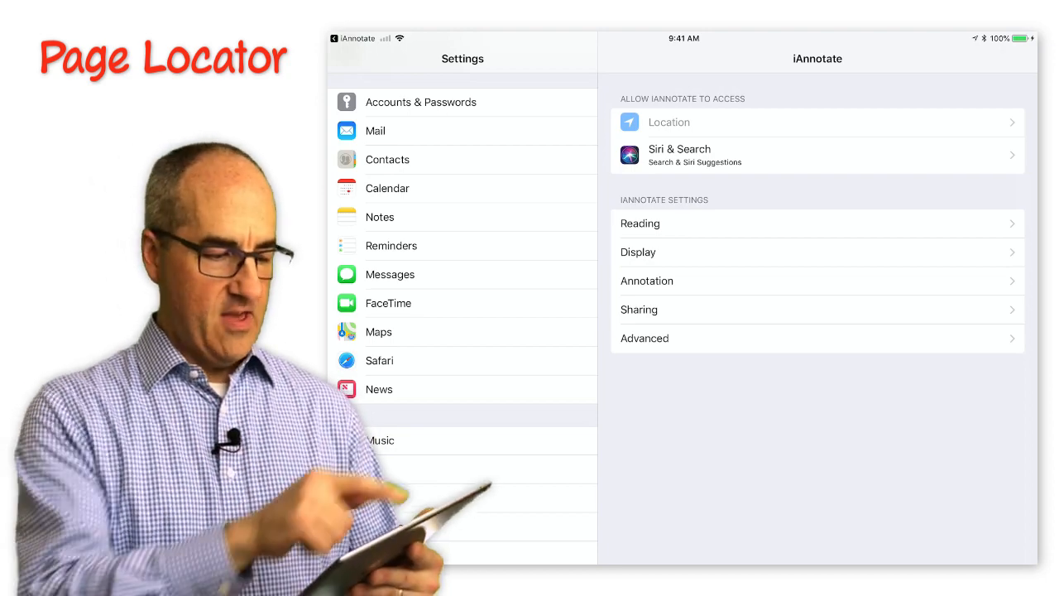
In iAnnotate's Display settings, turn off Show Page Locator
{"action": "scroll", "scroll_direction": "down", "scroll_amount": 3}
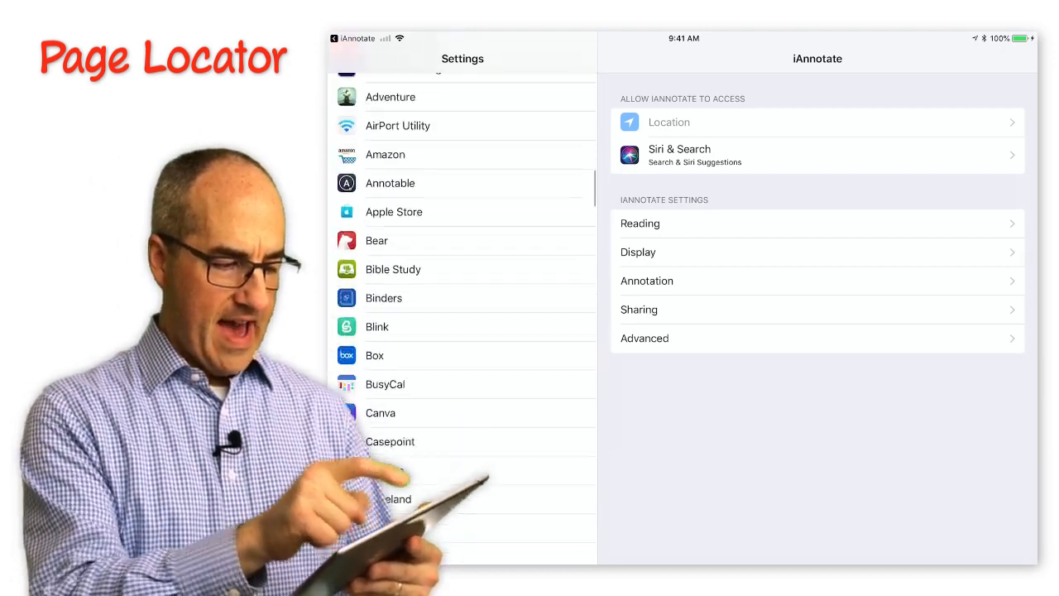
{"action": "scroll", "scroll_direction": "down", "scroll_amount": 3}
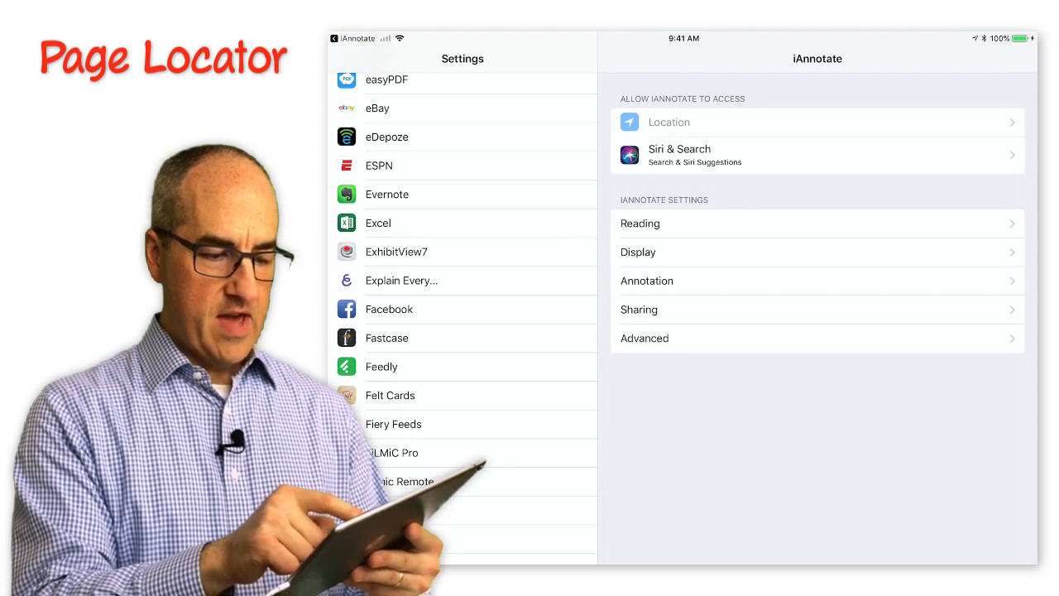
{"action": "left_click", "coordinate": [637, 252]}
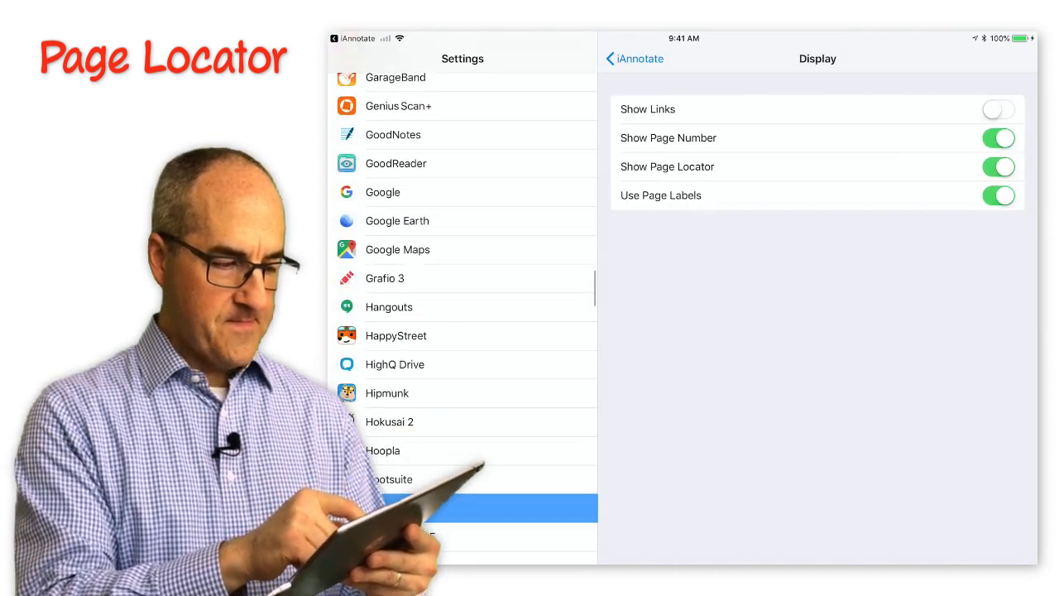
{"action": "scroll", "scroll_direction": "down", "scroll_amount": 3}
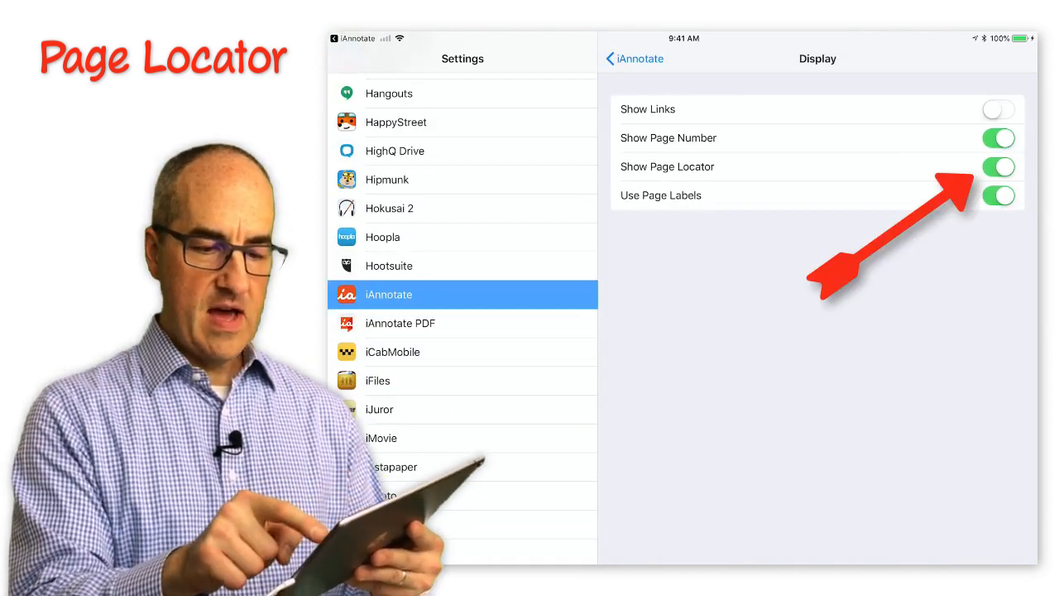
{"action": "left_click", "coordinate": [998, 166]}
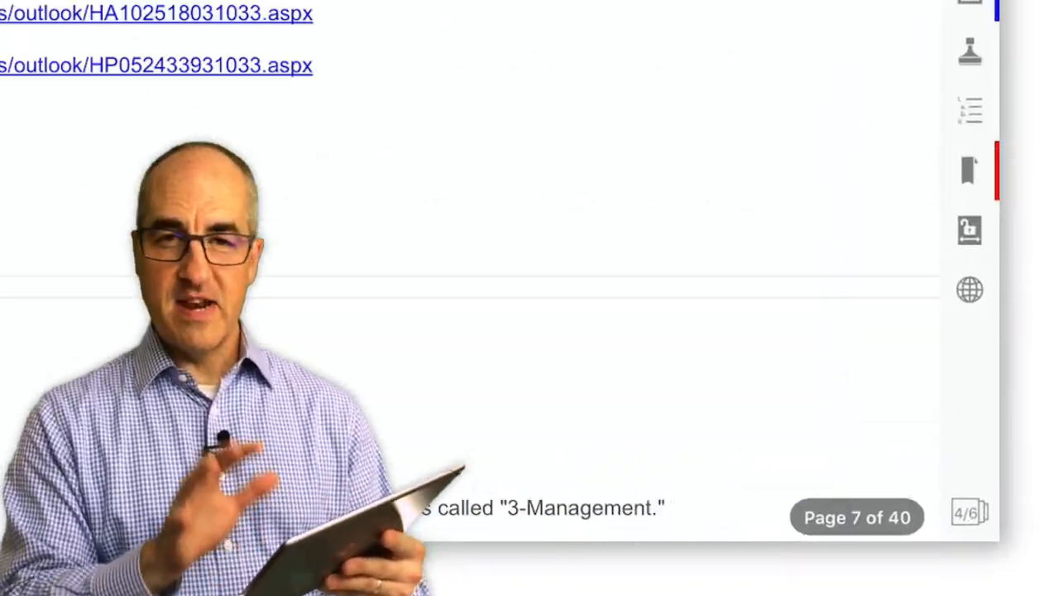
Return via the iAnnotate back link to the open Outlook guide at page 6 of 40
{"action": "scroll", "scroll_direction": "up", "scroll_amount": 3}
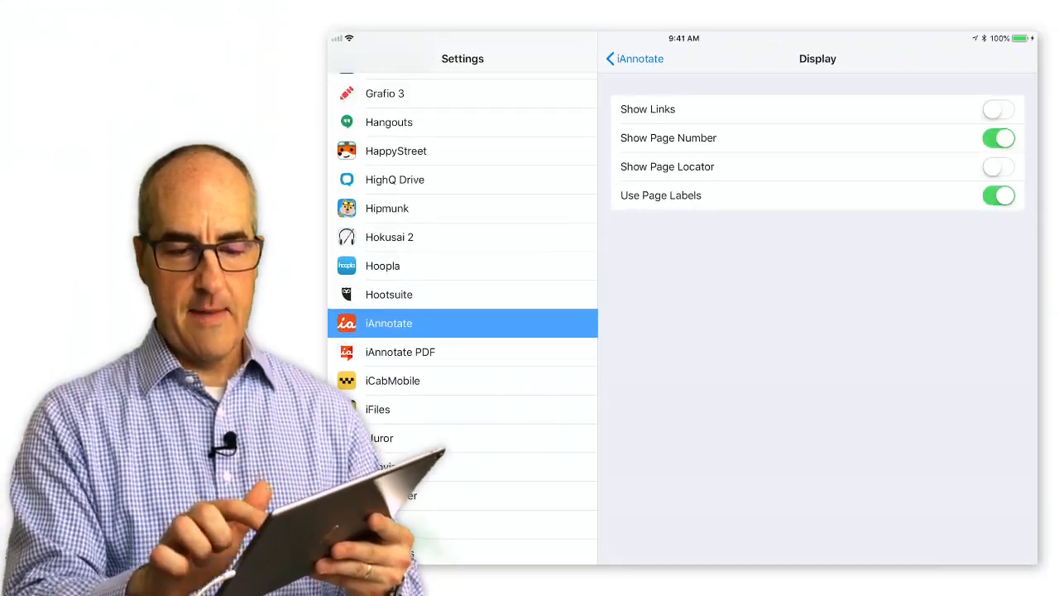
{"action": "left_click", "coordinate": [998, 166]}
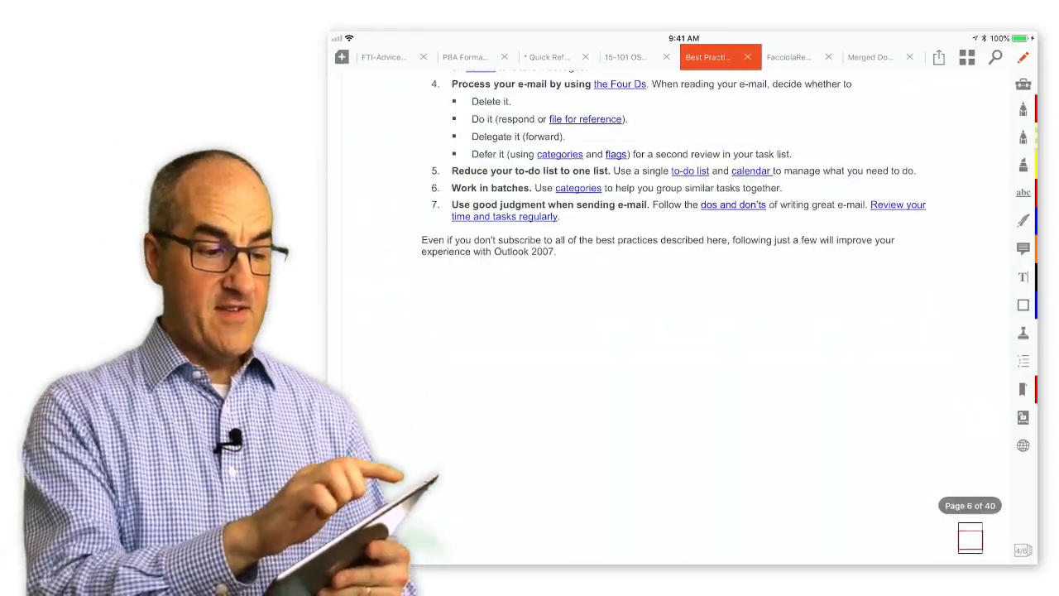
{"action": "scroll", "scroll_direction": "up", "scroll_amount": 3}
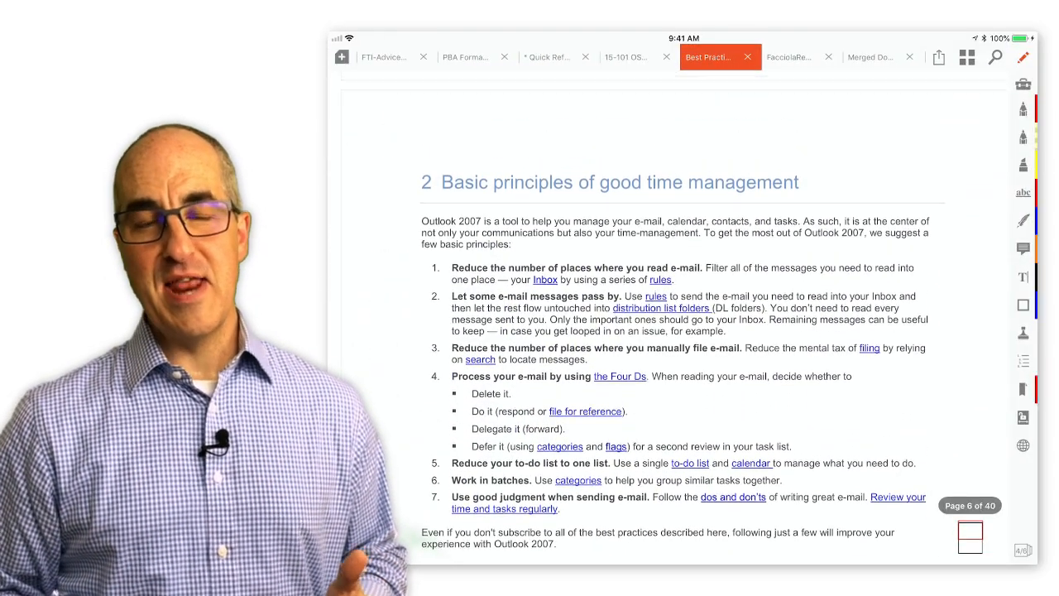